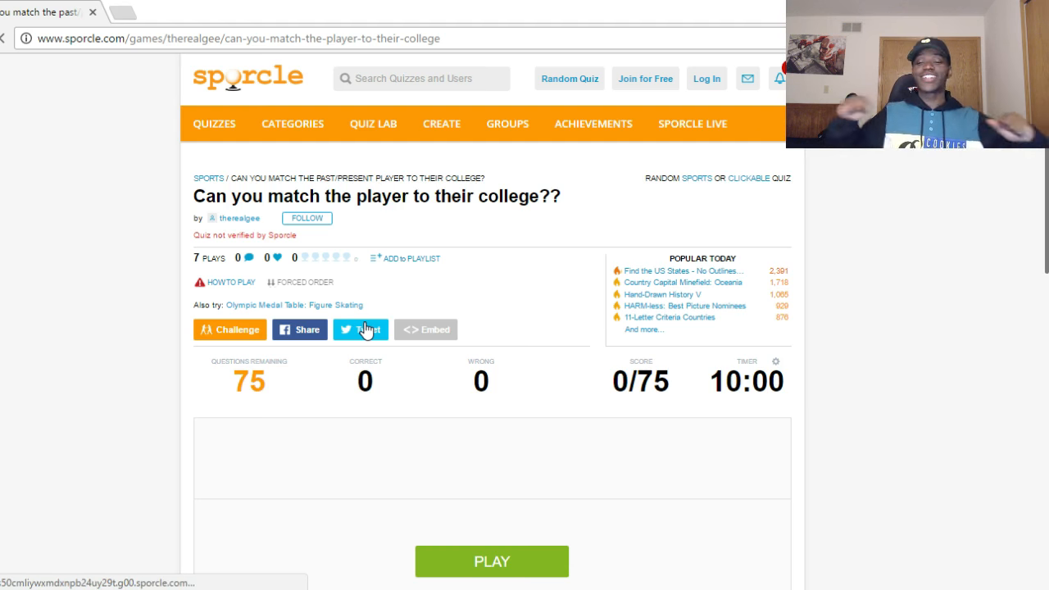
- Start the quiz, skip Villanova, and match Chris 'Birdman' Anderson to Blinn College
scroll(down, 3)
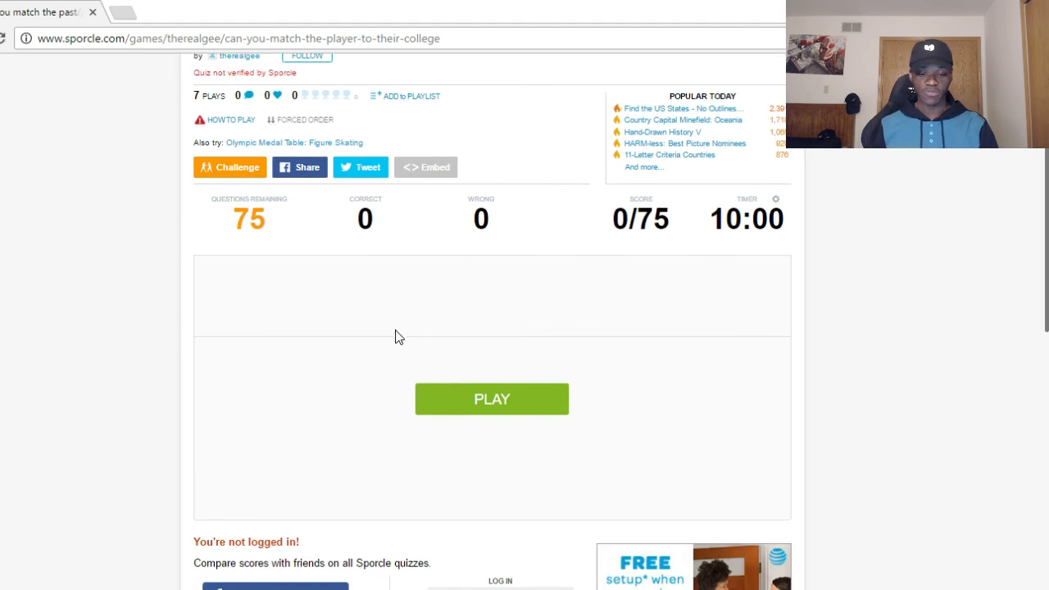
click(491, 398)
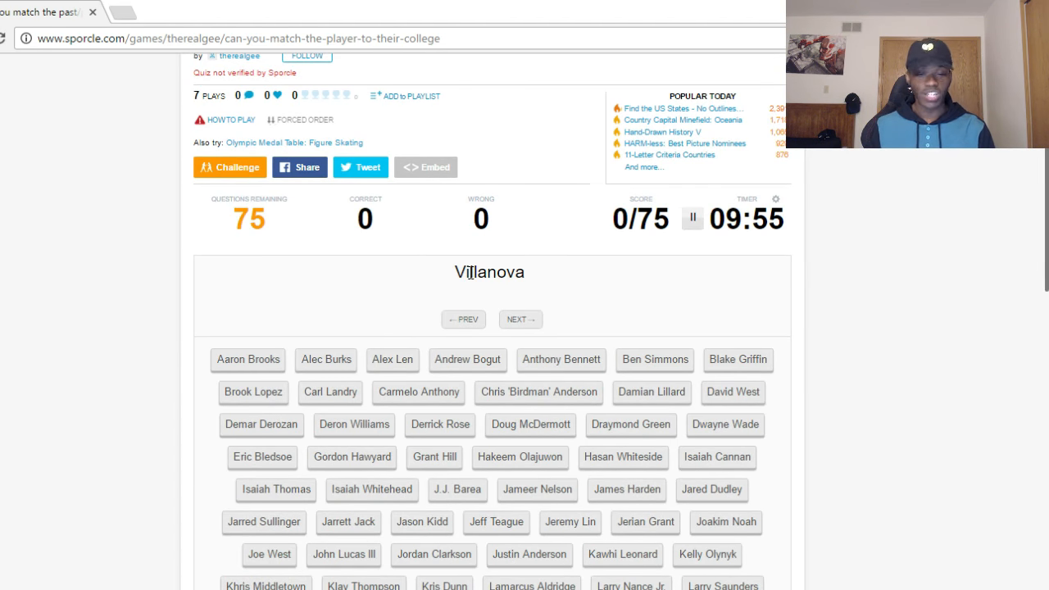
scroll(down, 3)
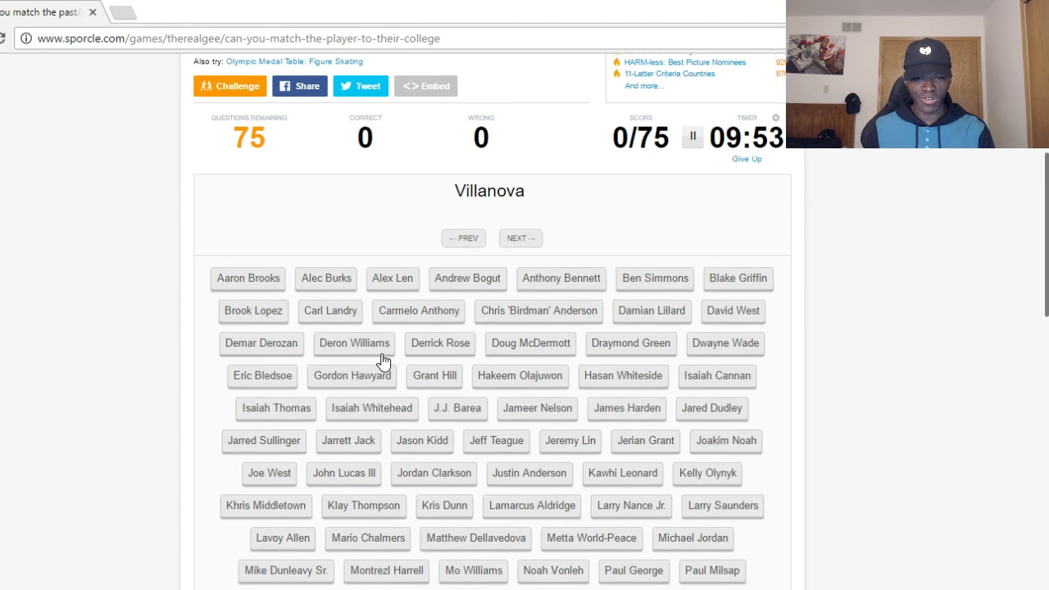
click(521, 237)
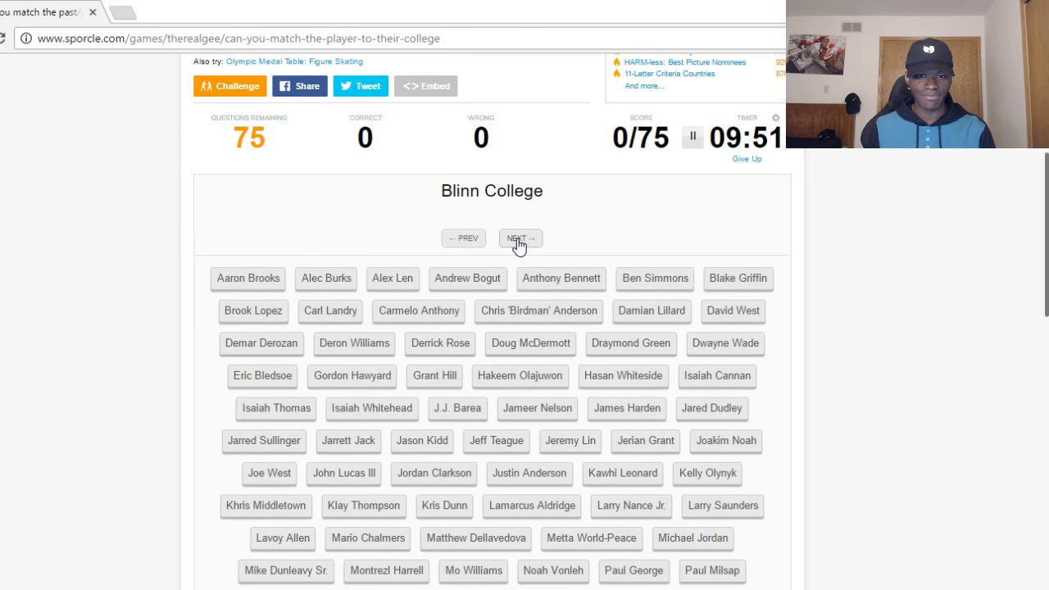
click(537, 310)
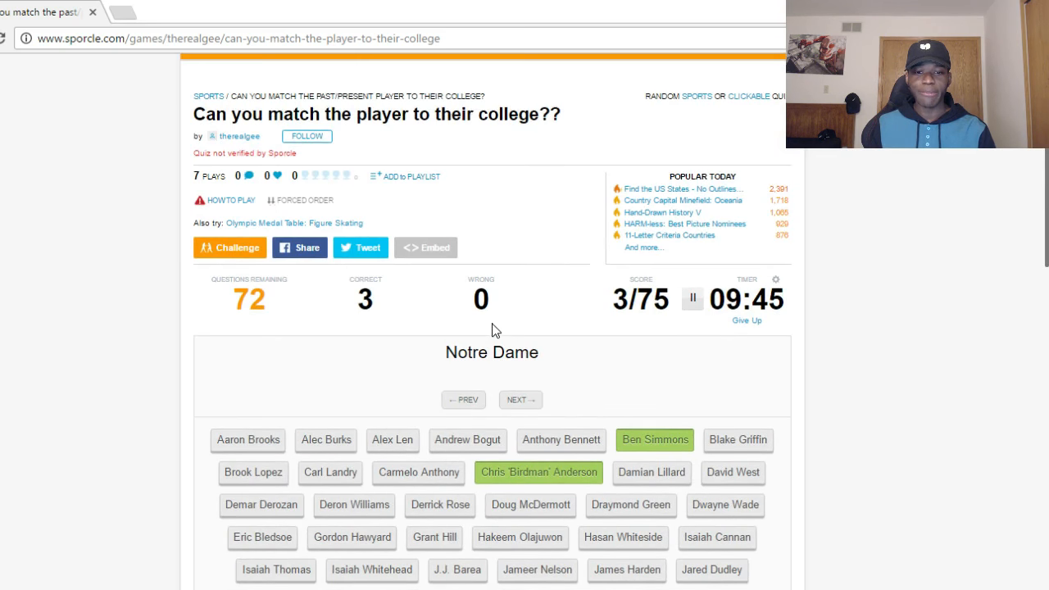
- Match Jerian Grant, Kris Dunn, Klay Thompson, Anthony Bennett, Gordon Hayward and Isaiah Canaan to their colleges
scroll(down, 3)
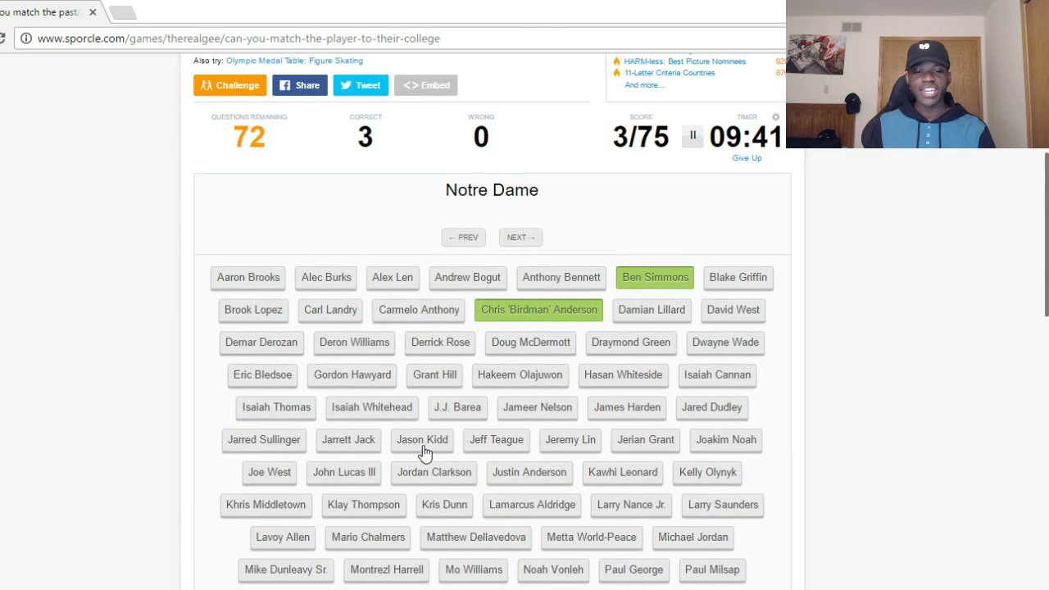
mouse_move(669, 443)
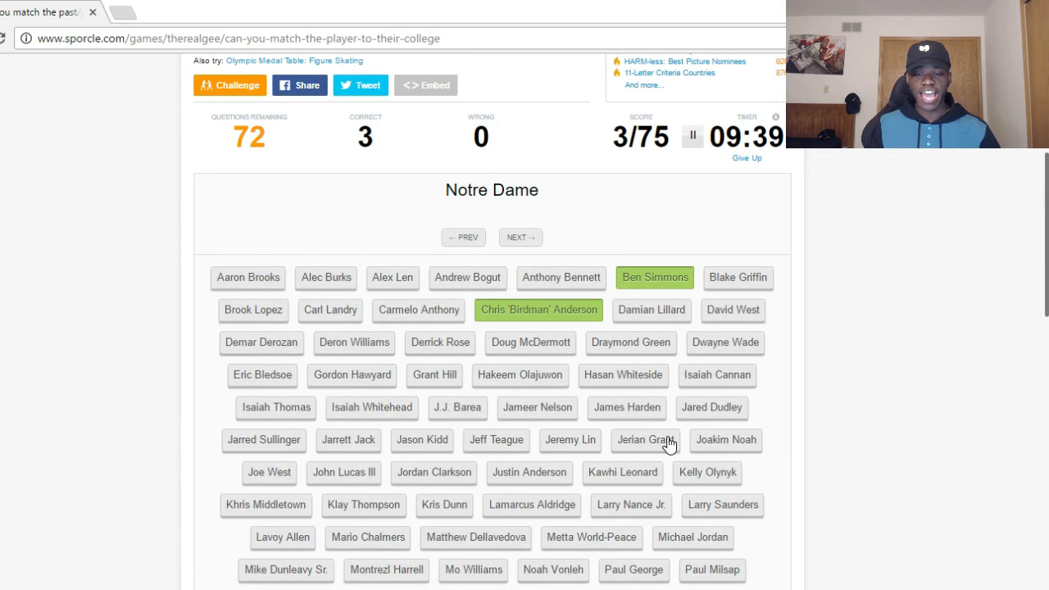
click(645, 440)
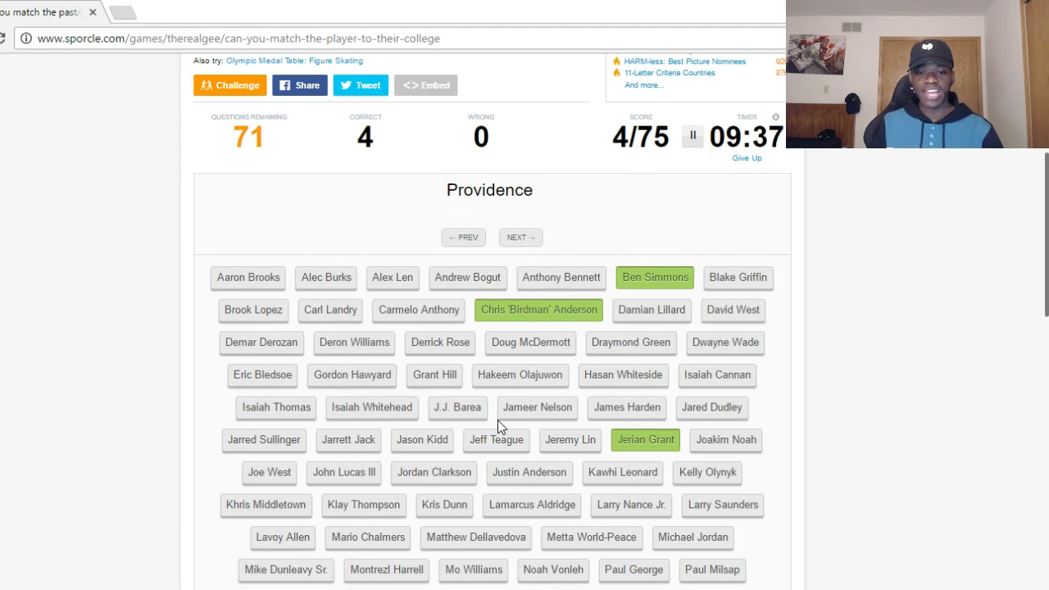
click(444, 504)
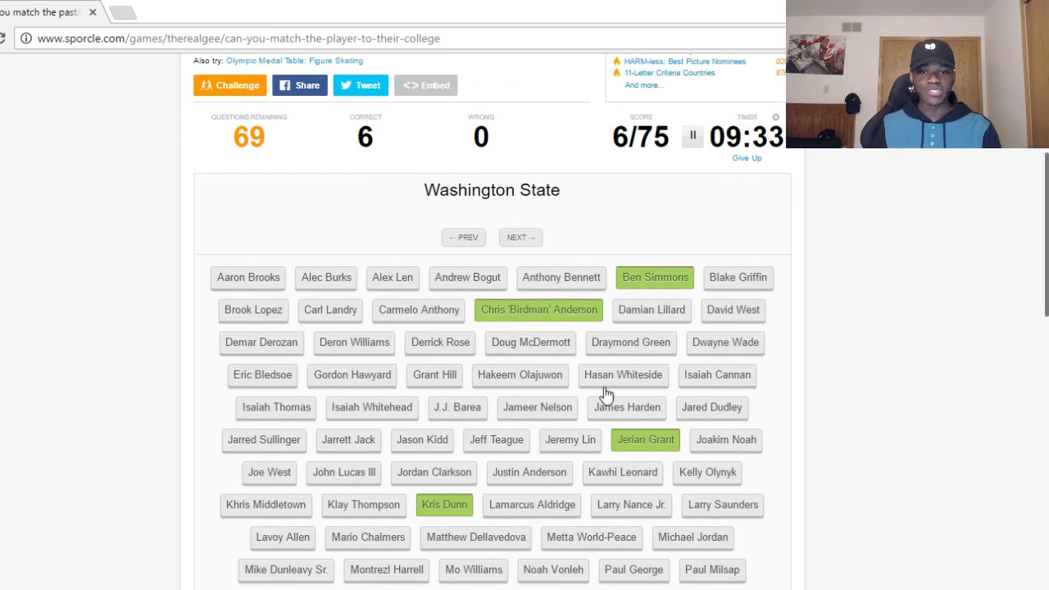
click(363, 343)
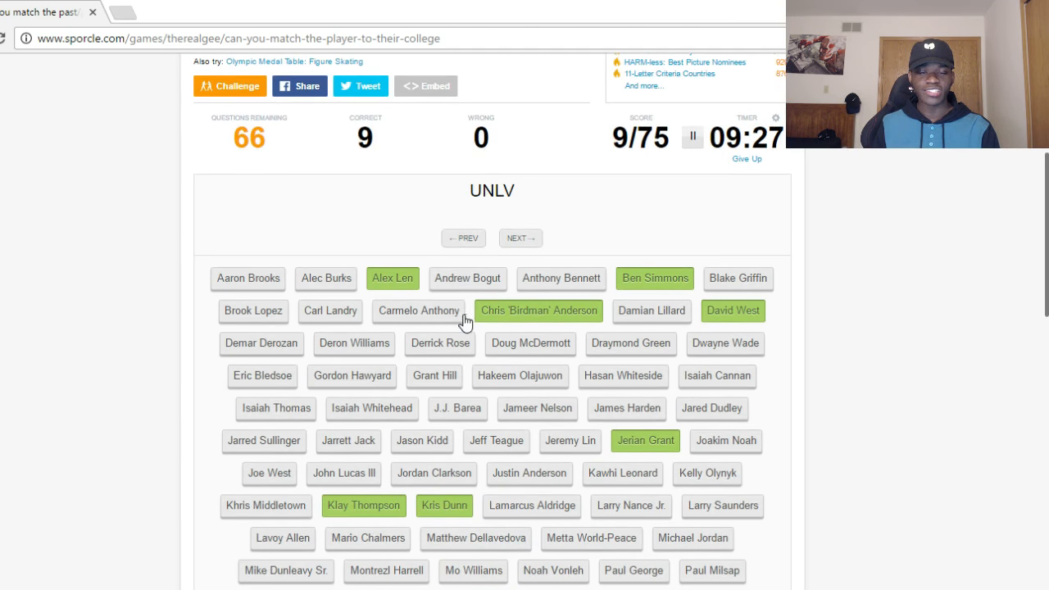
click(561, 278)
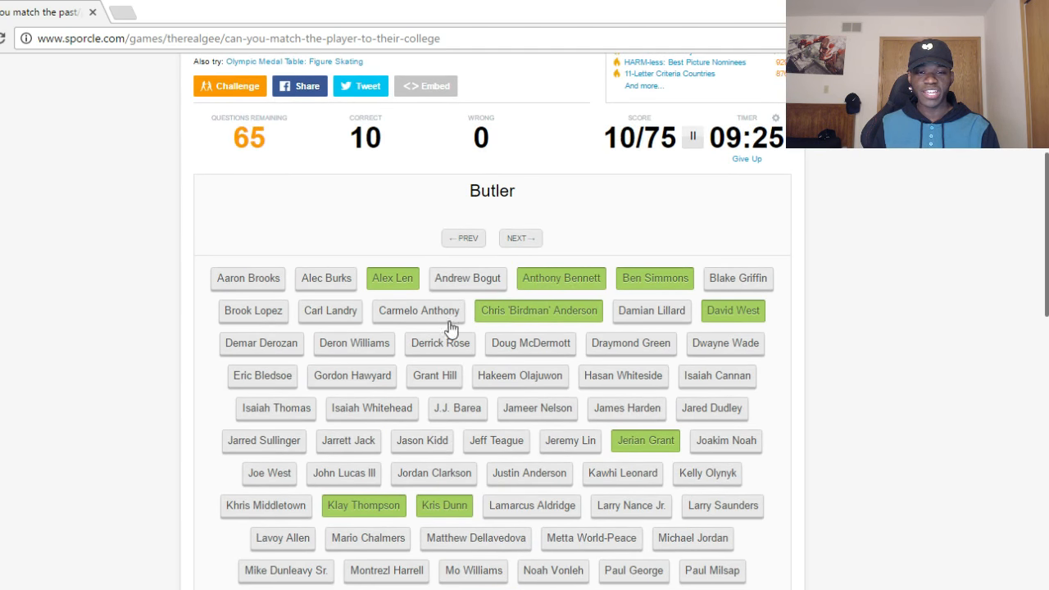
click(352, 376)
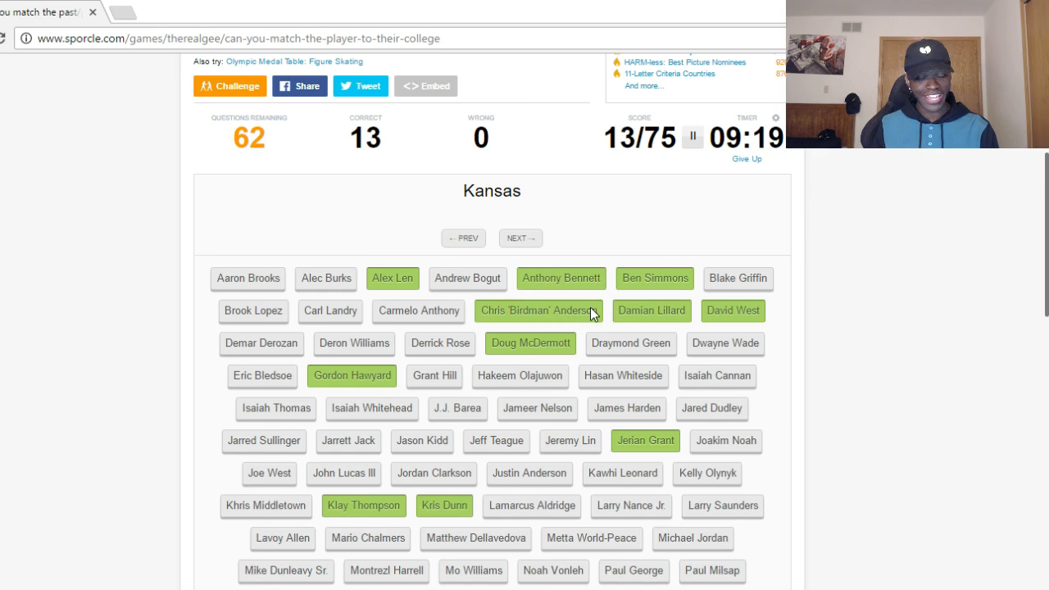
mouse_move(554, 302)
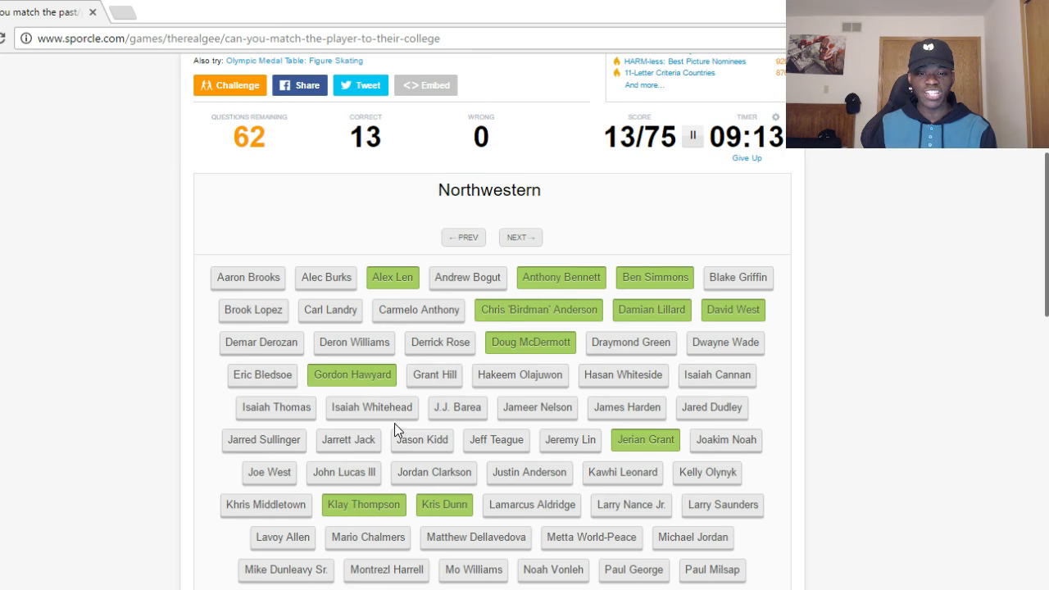
click(457, 407)
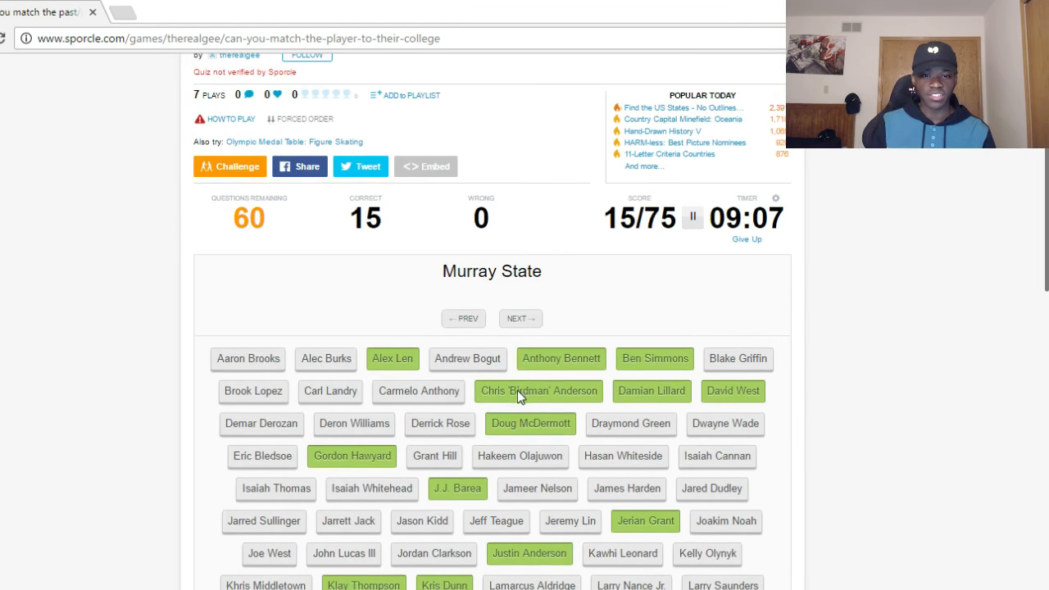
click(716, 455)
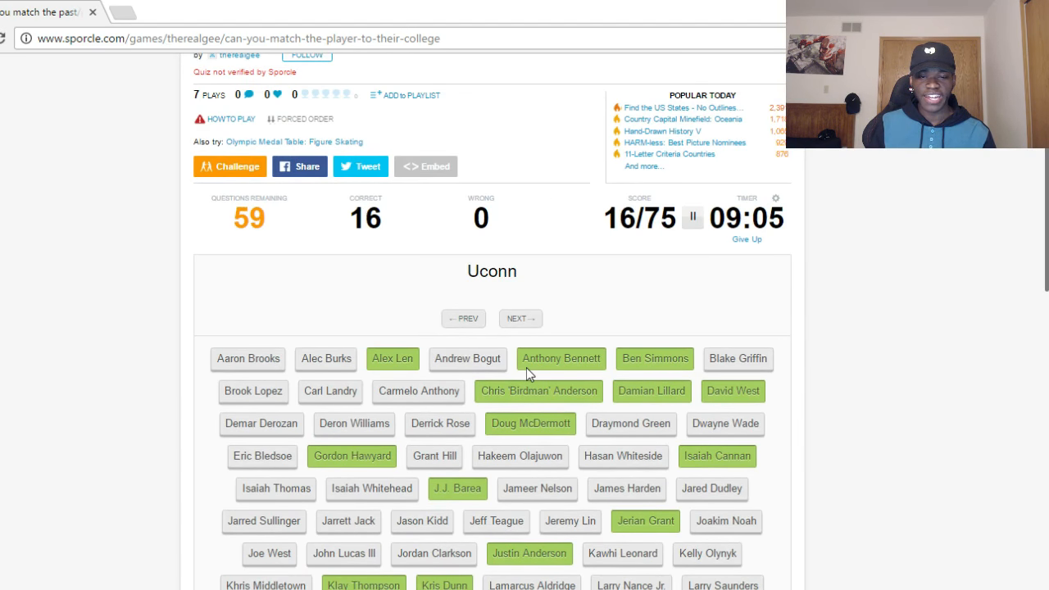
scroll(down, 3)
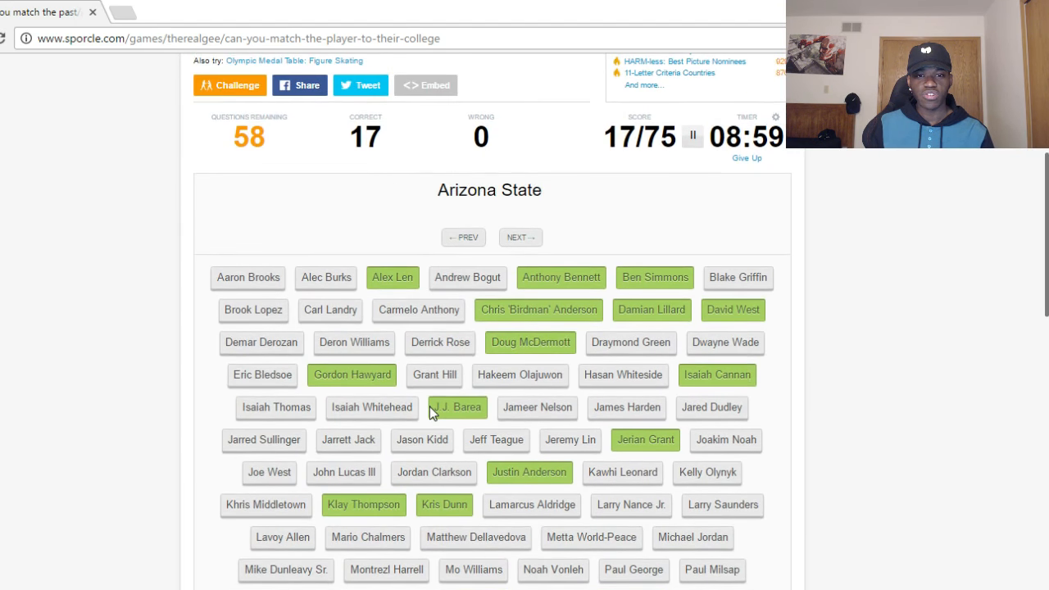
- Match Isaiah Whitehead to Seton Hall, skipping the Georgia Tech and South Carolina prompts
scroll(down, 3)
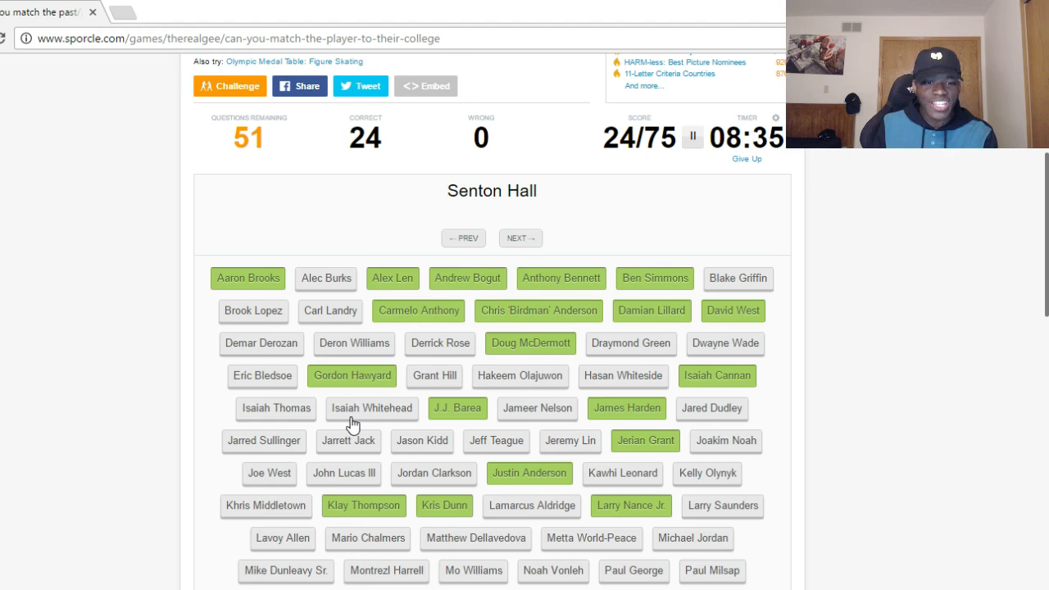
click(371, 408)
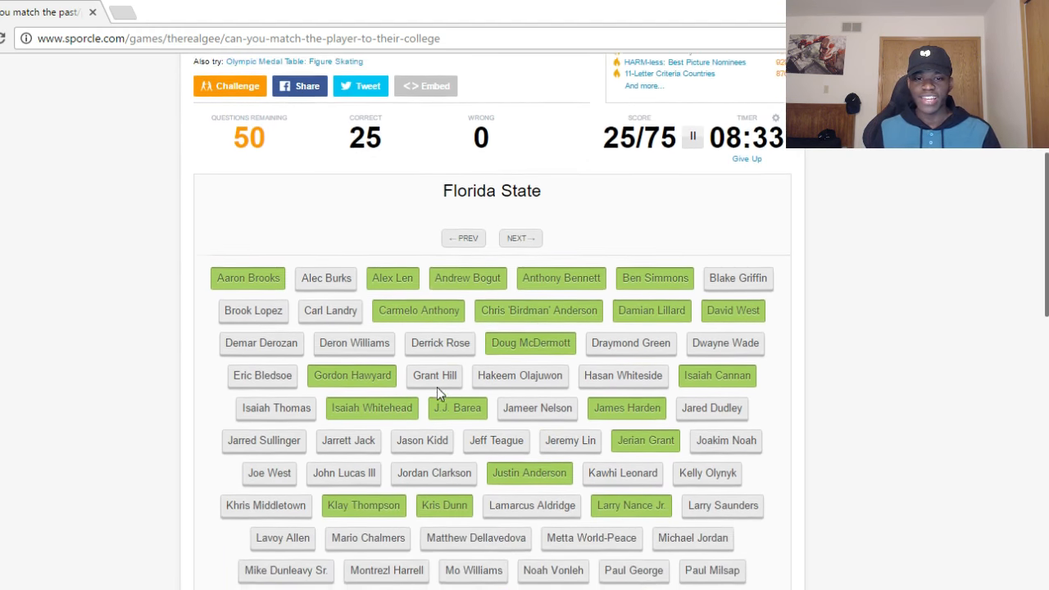
scroll(down, 3)
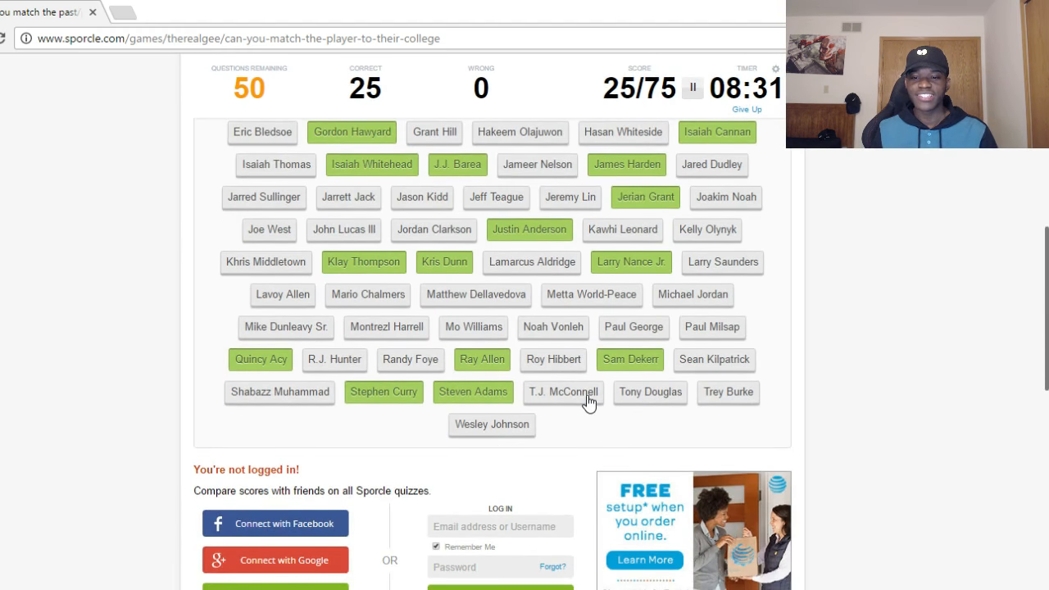
scroll(down, 3)
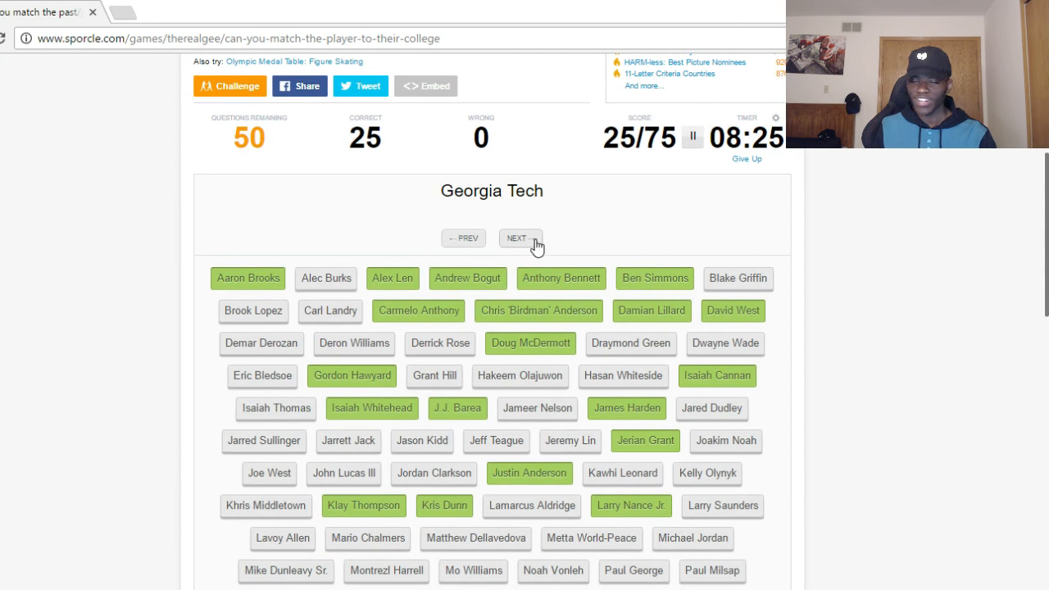
click(520, 237)
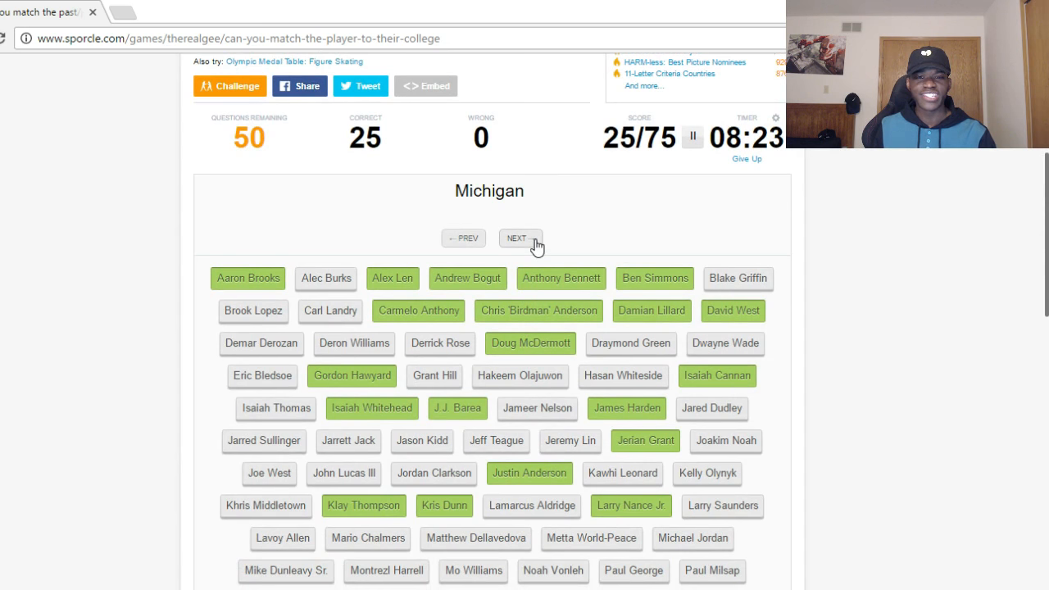
mouse_move(260, 319)
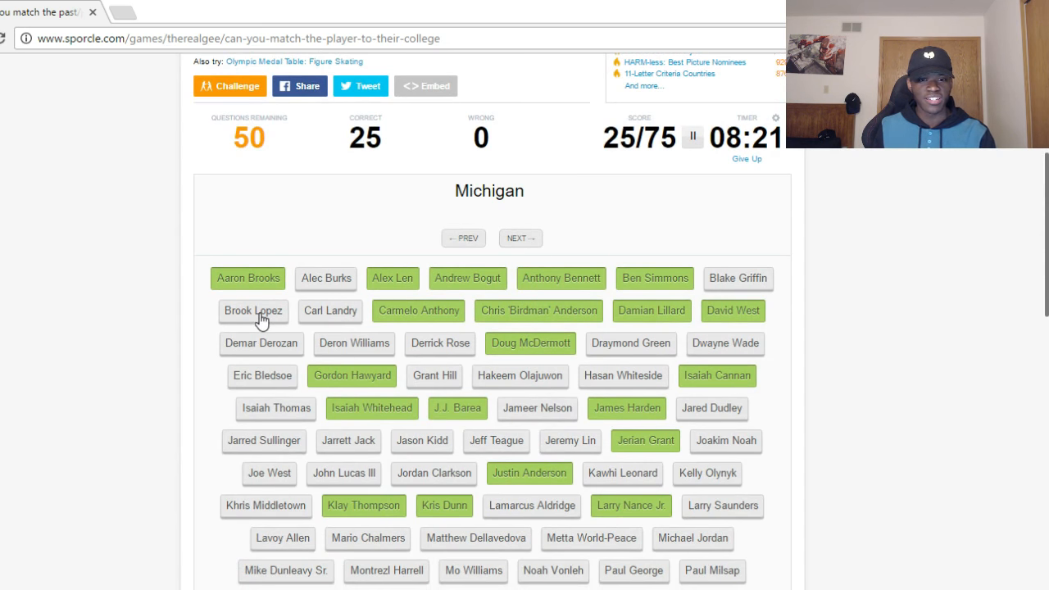
scroll(down, 3)
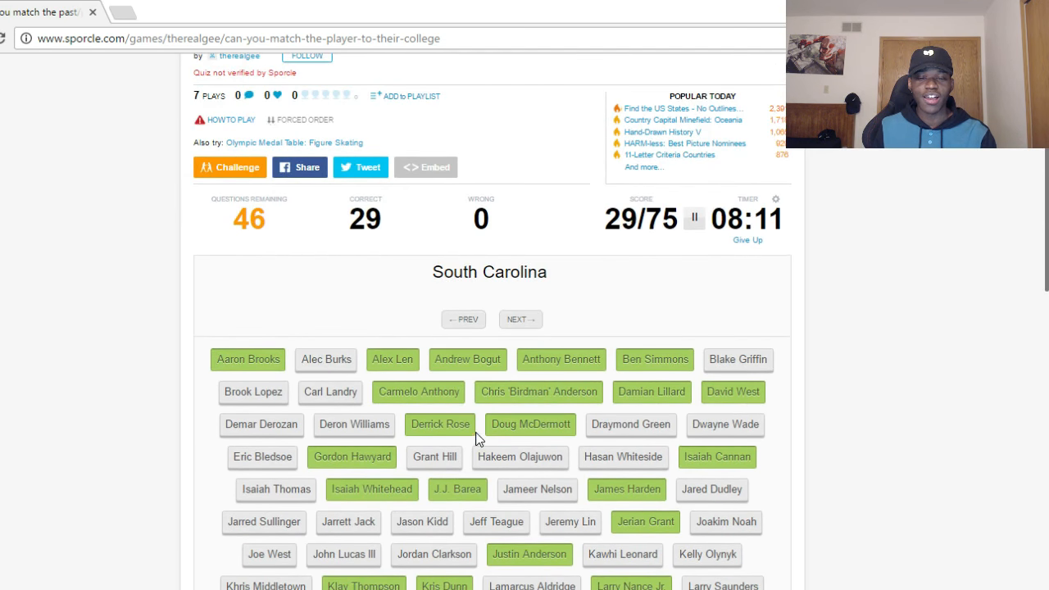
click(519, 319)
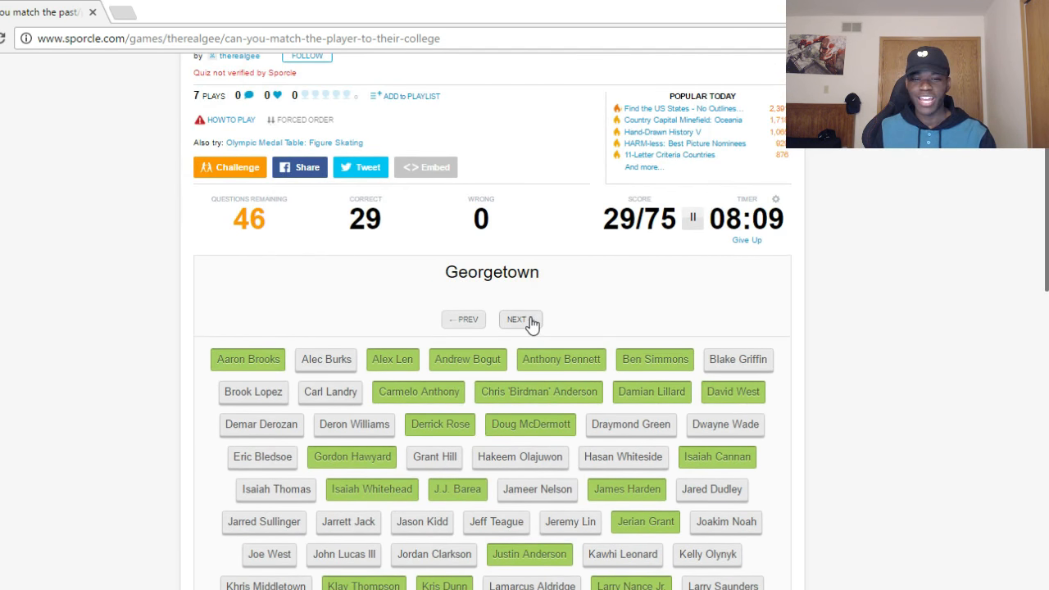
scroll(down, 3)
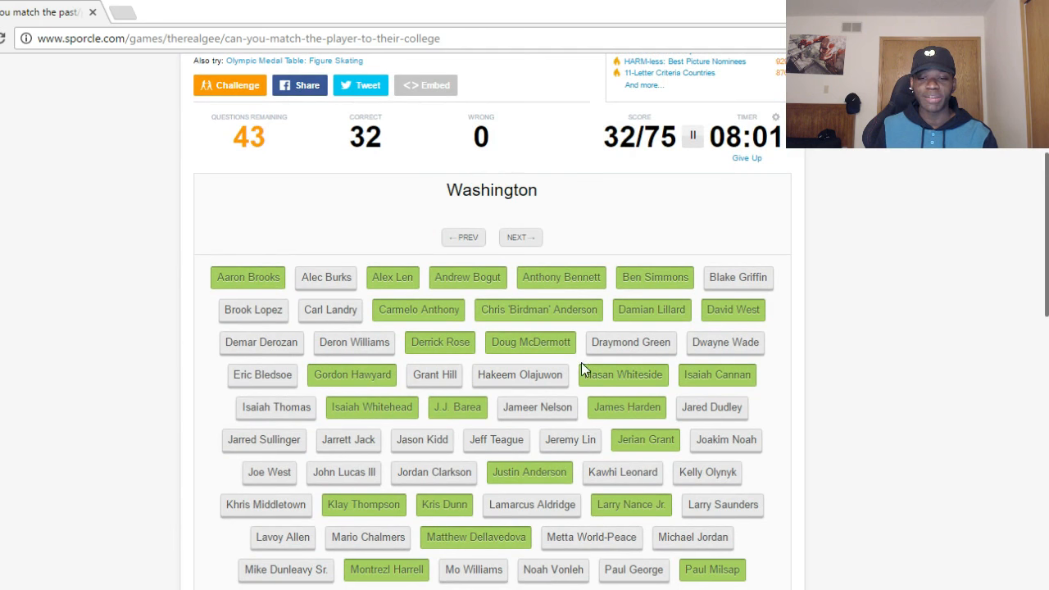
mouse_move(270, 418)
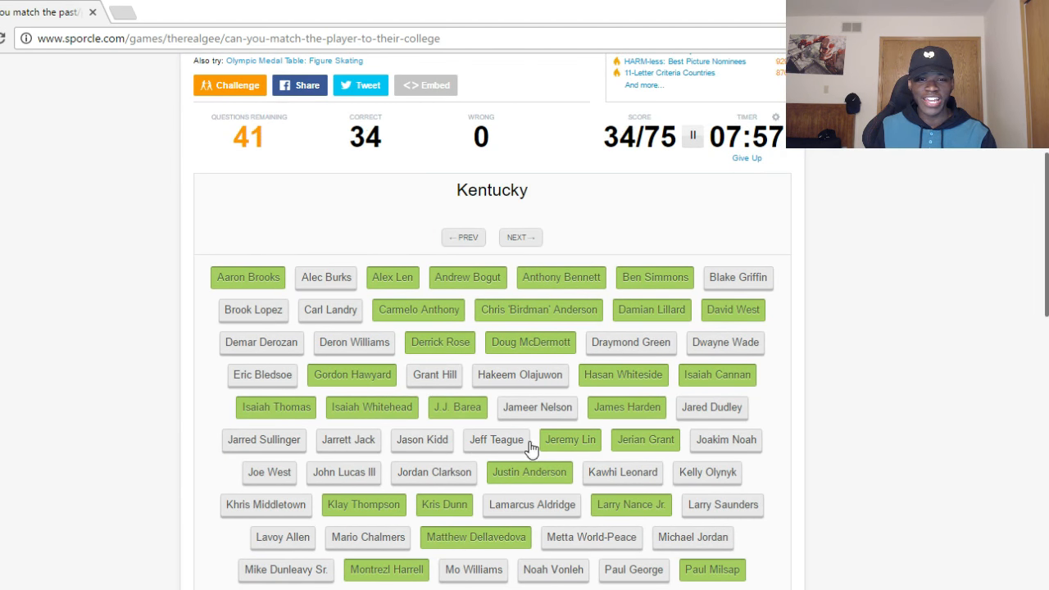
- Match Bledsoe to Kentucky, Noah to Florida, Griffin to Oklahoma; skip Arizona and Oklahoma State
click(262, 375)
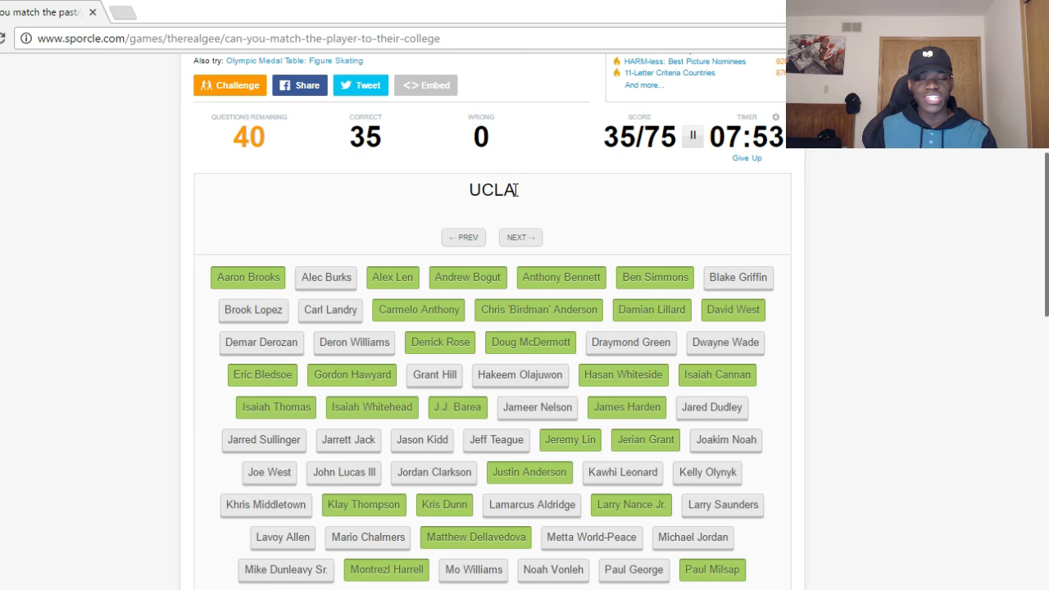
scroll(down, 3)
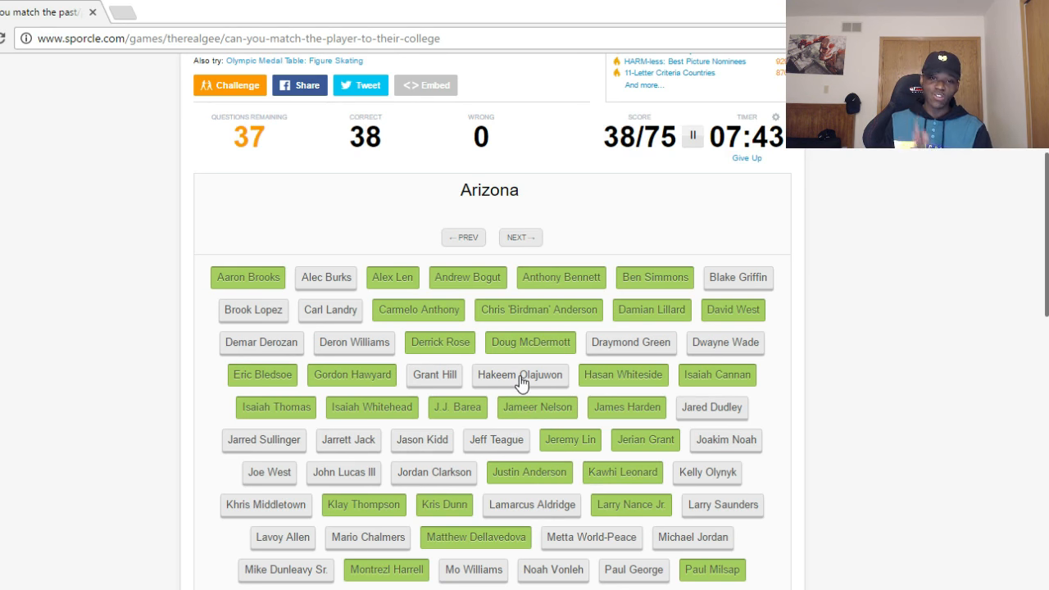
mouse_move(531, 229)
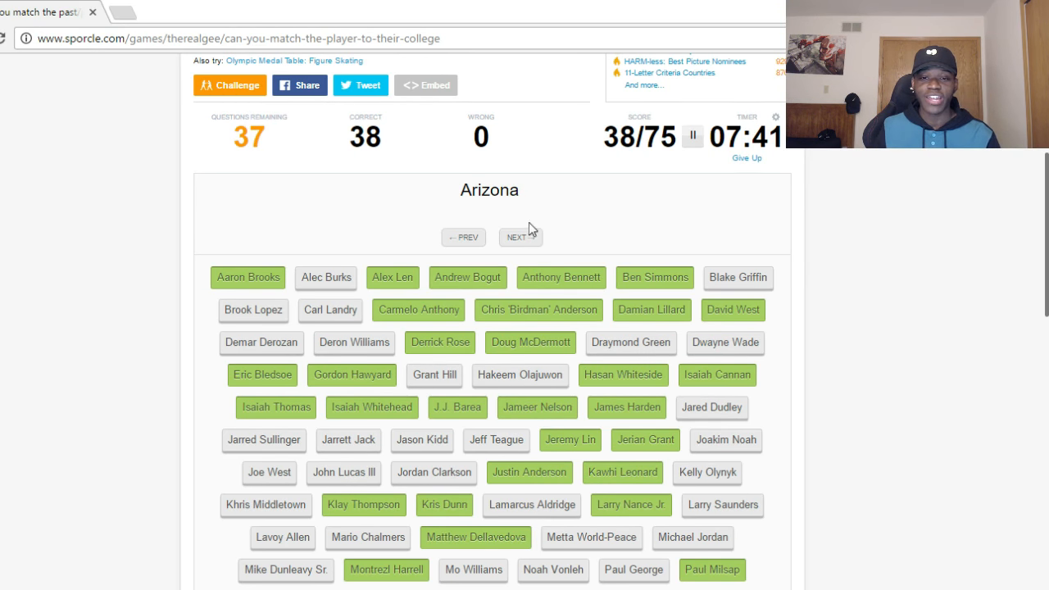
click(519, 237)
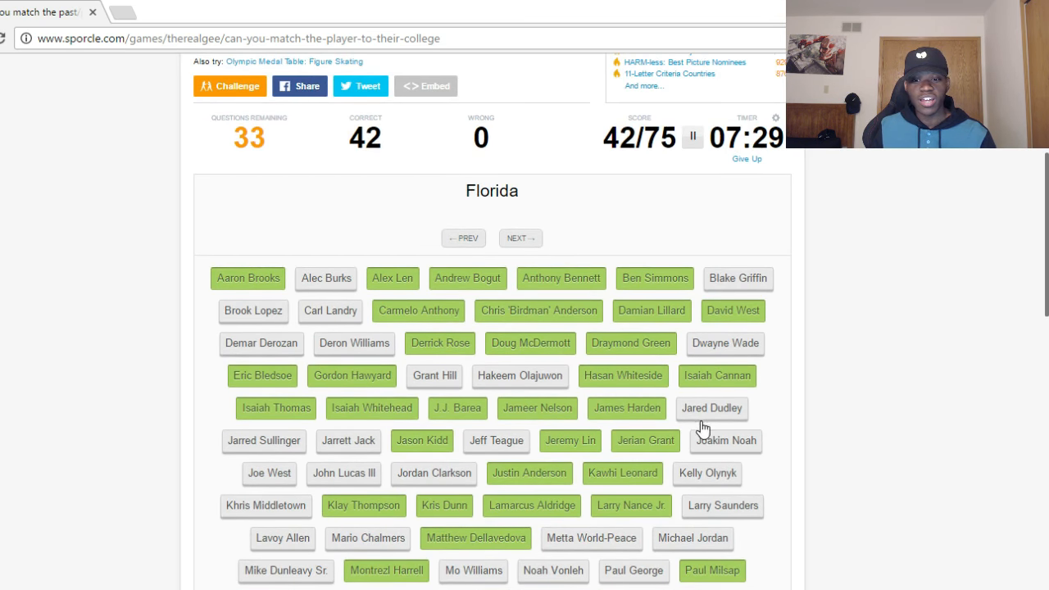
click(724, 440)
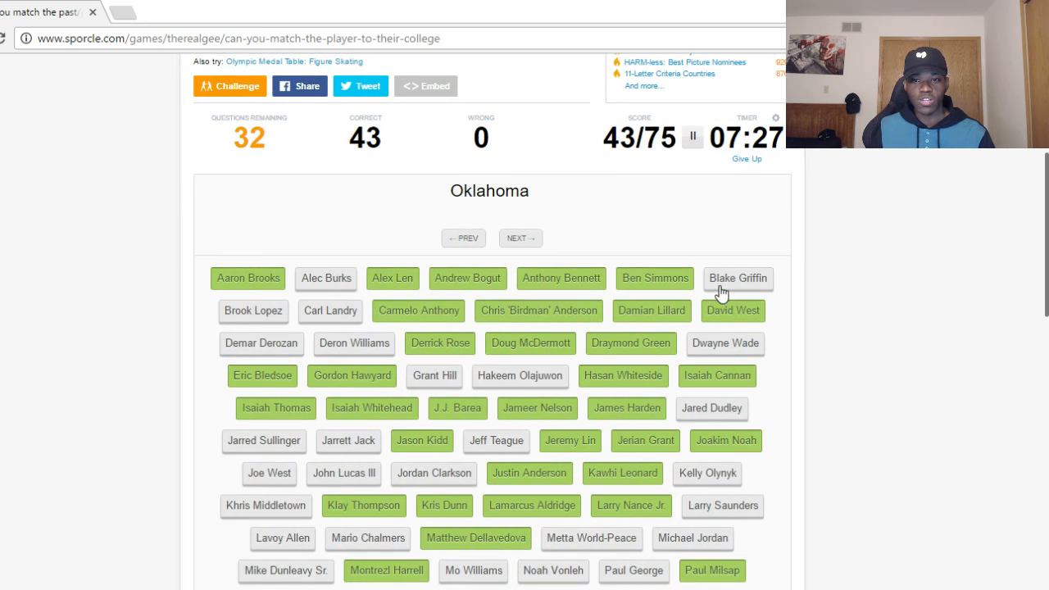
click(737, 278)
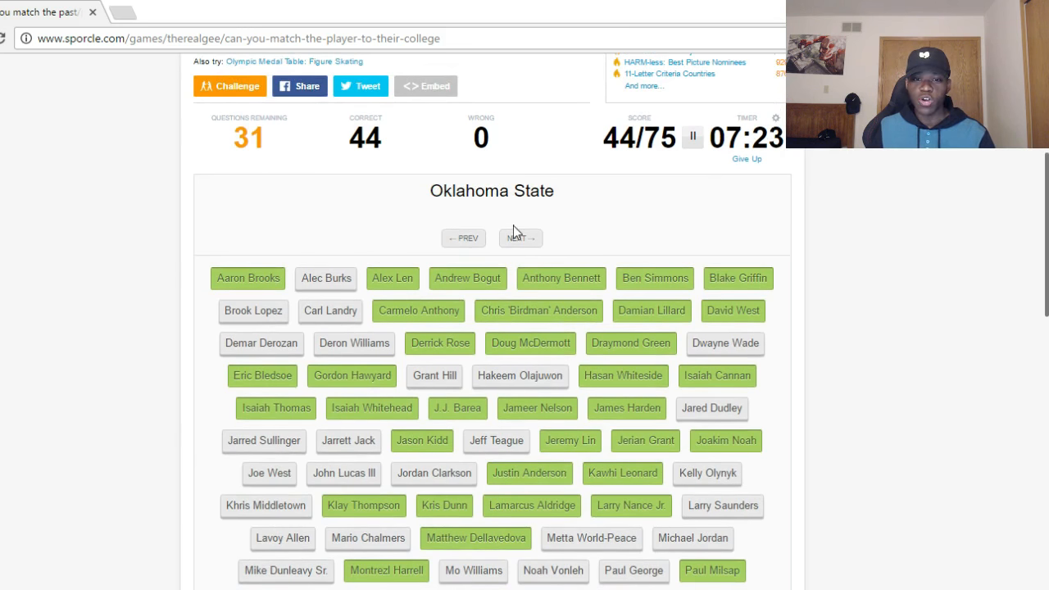
click(519, 237)
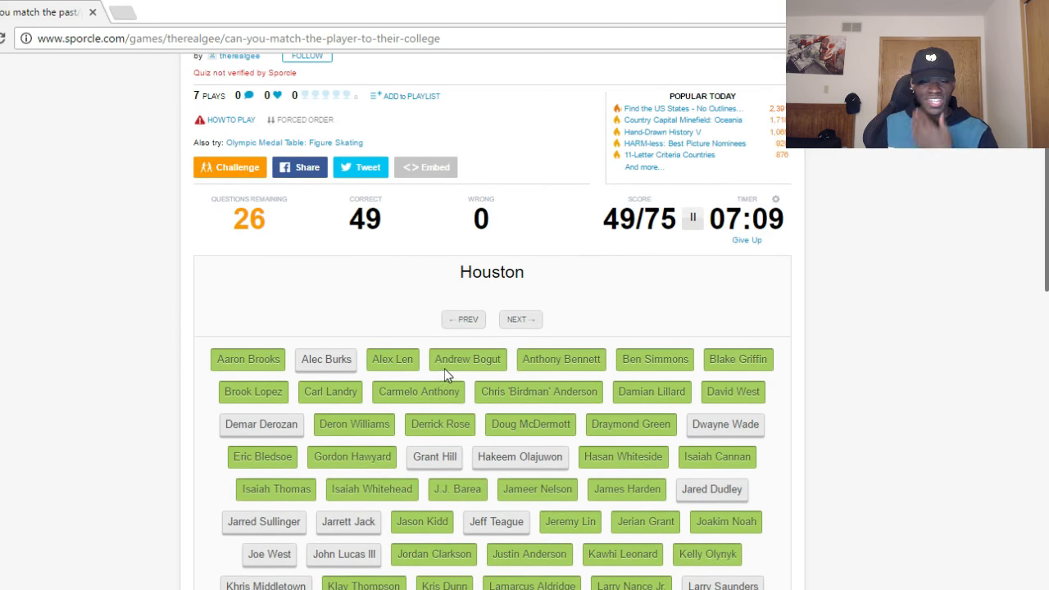
- Match Larry Saunders to VCU and players to Duke, Georgia State and another college
scroll(down, 3)
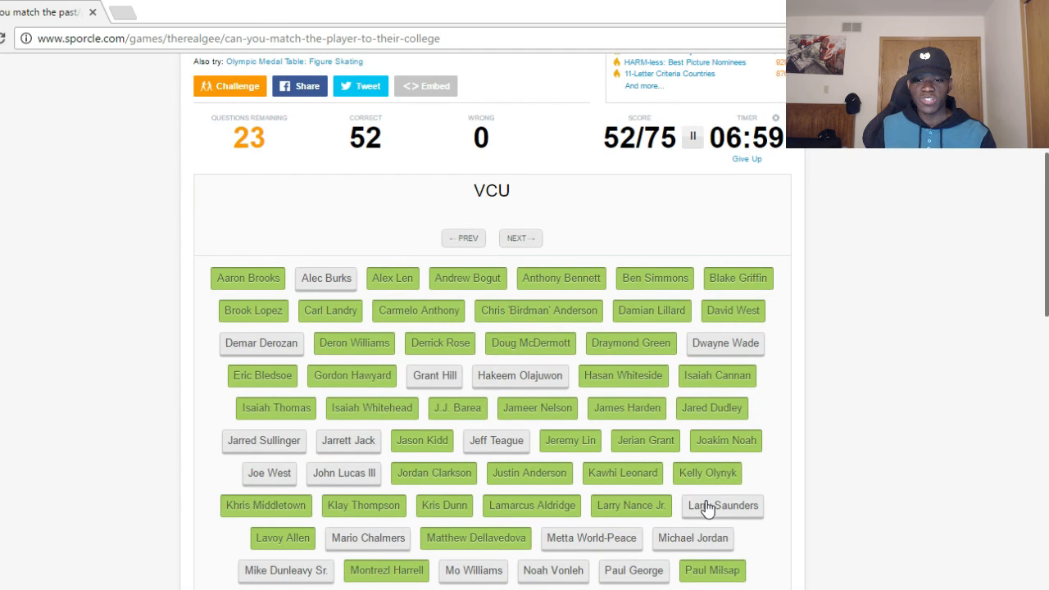
click(722, 506)
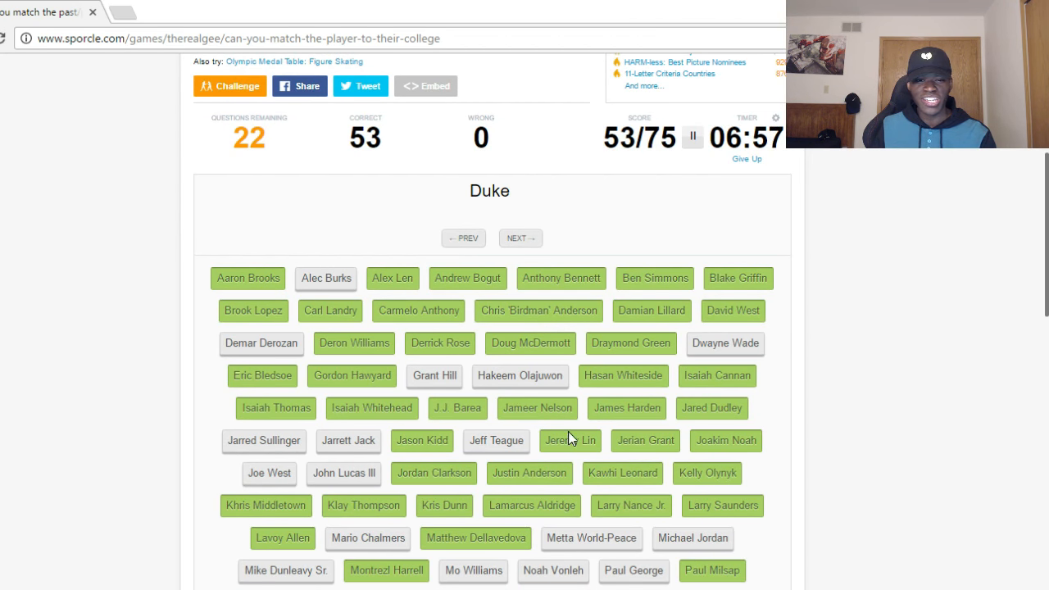
click(433, 376)
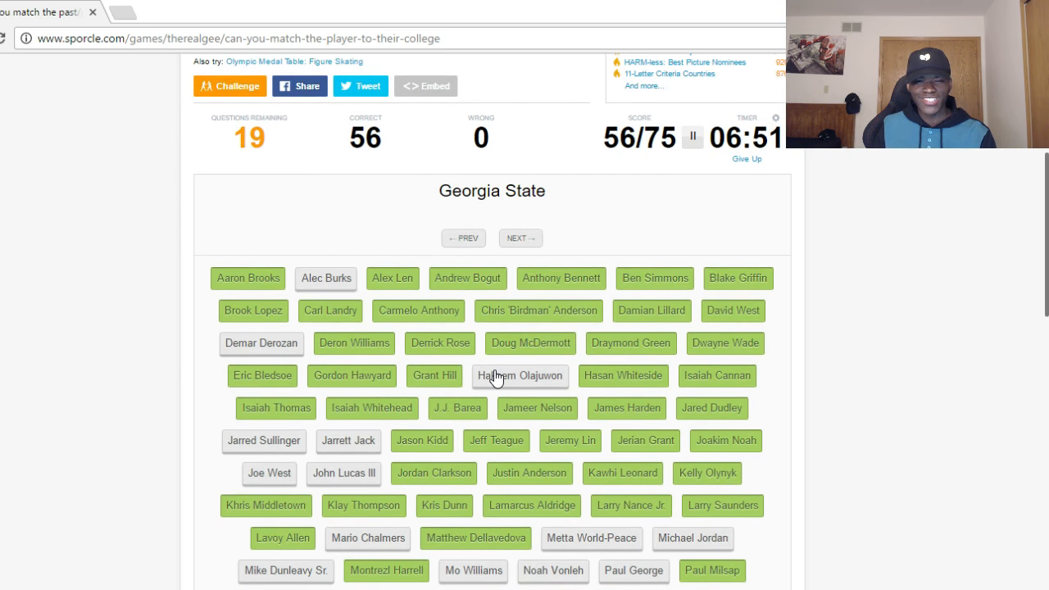
click(520, 375)
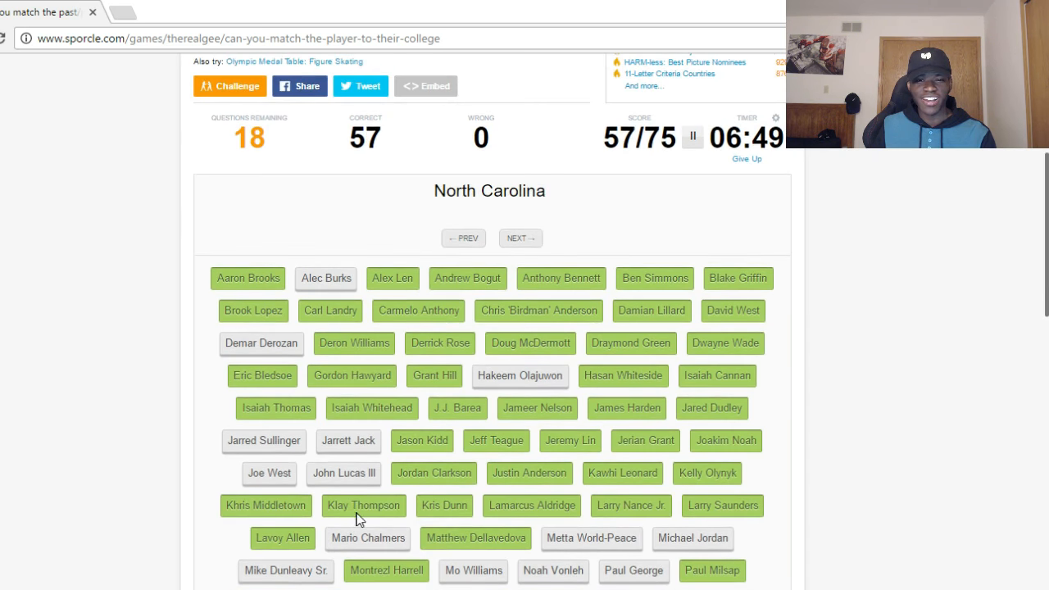
scroll(down, 3)
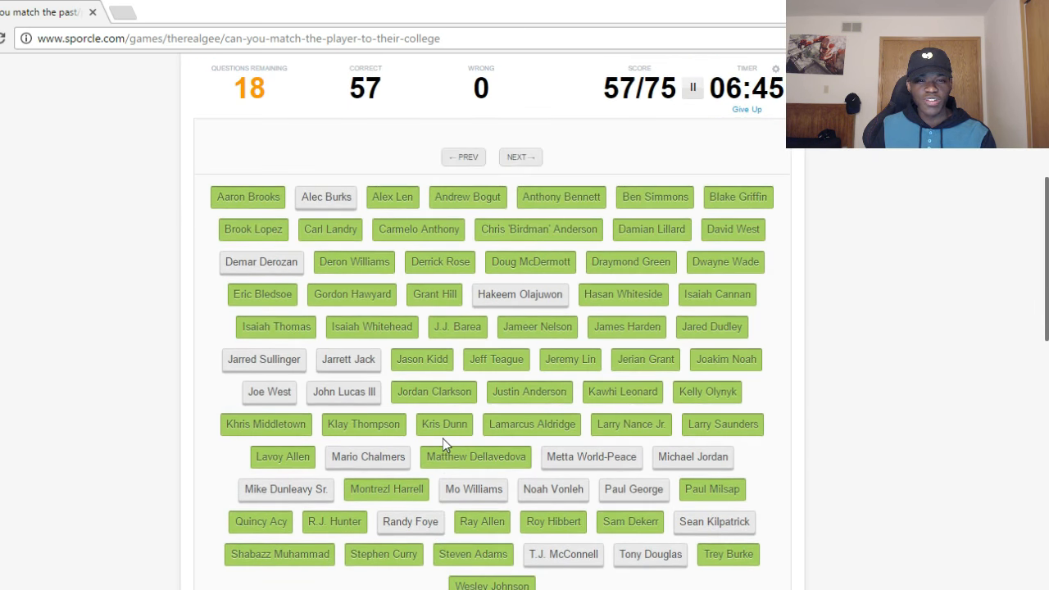
mouse_move(456, 426)
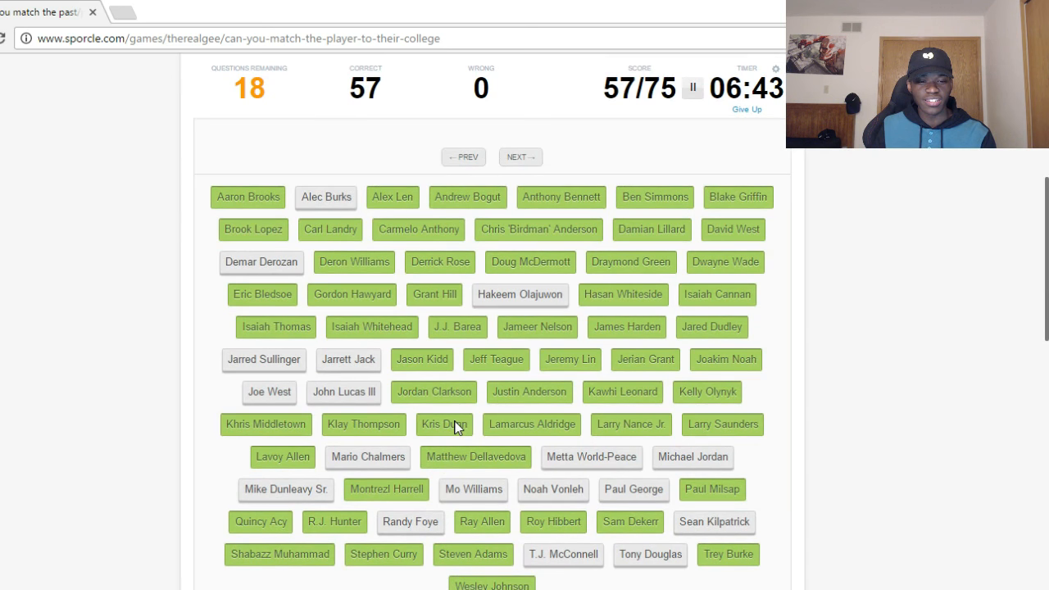
mouse_move(451, 426)
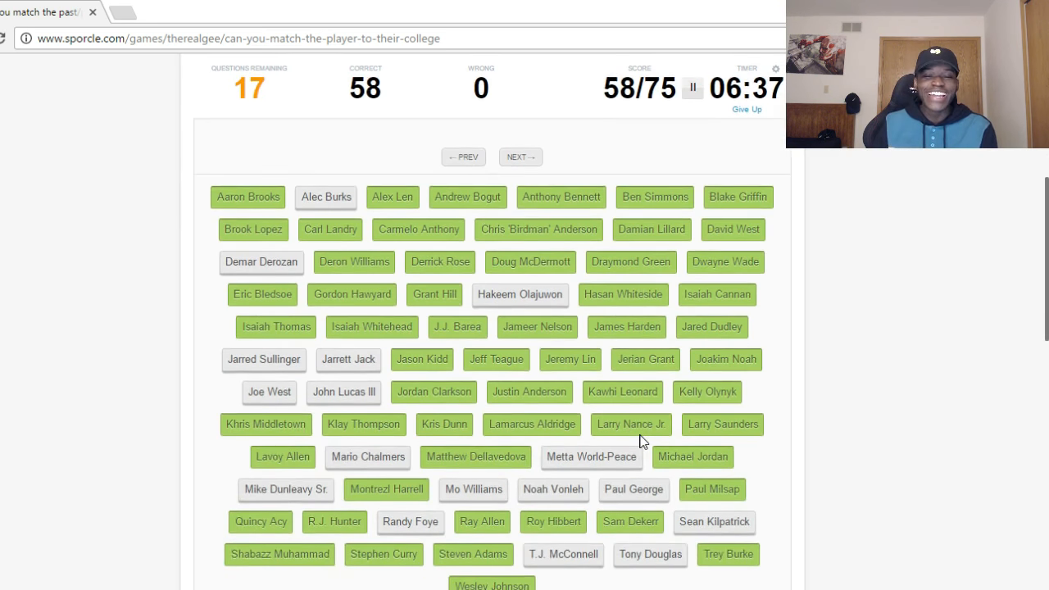
click(553, 490)
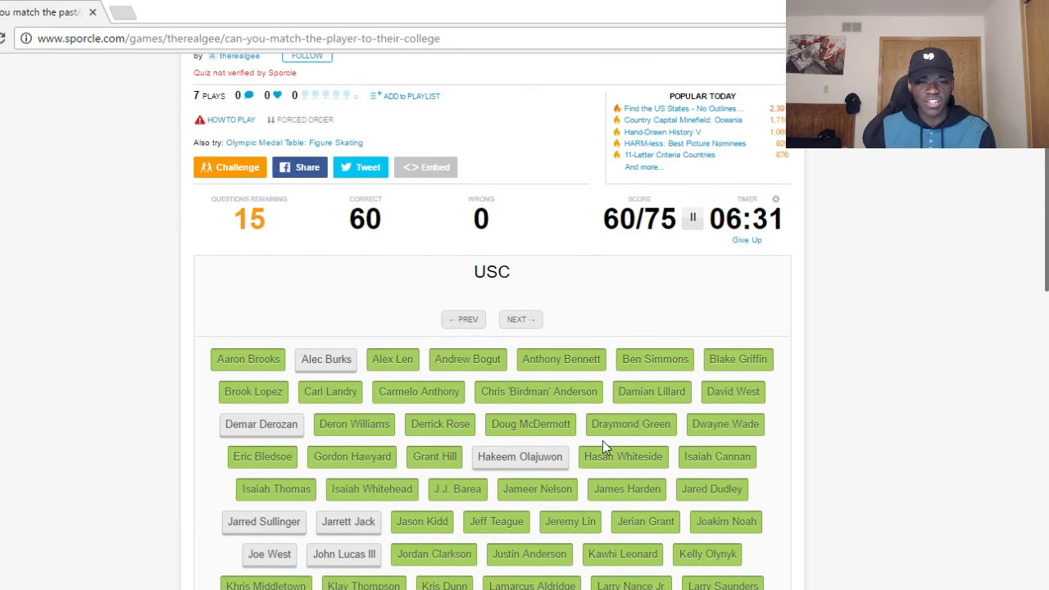
- Match DeMar DeRozan to USC, Jarred Sullinger to Ohio State and Mario Chalmers to Kansas
click(260, 423)
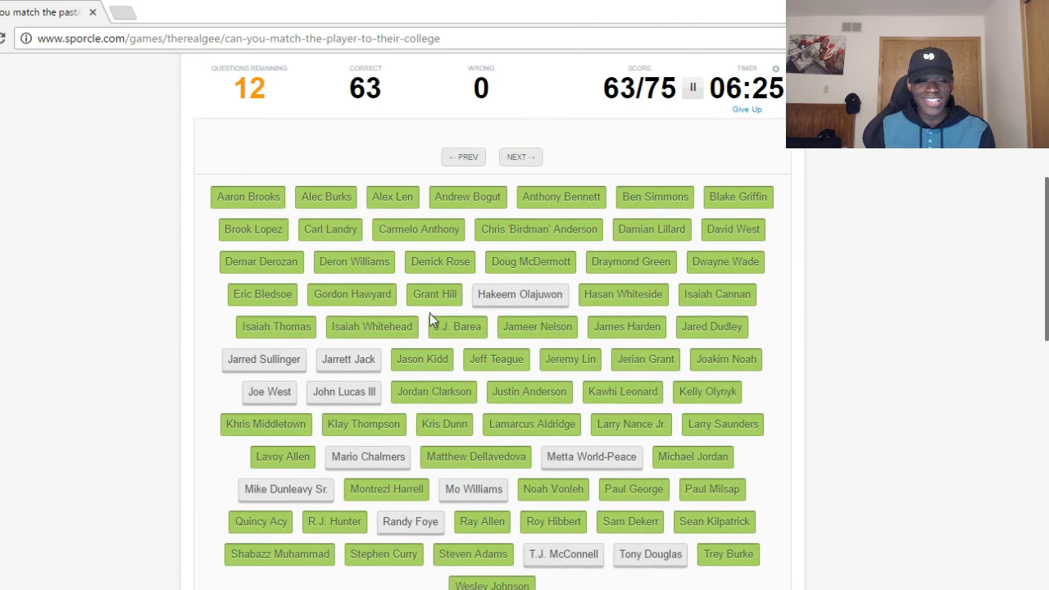
scroll(down, 3)
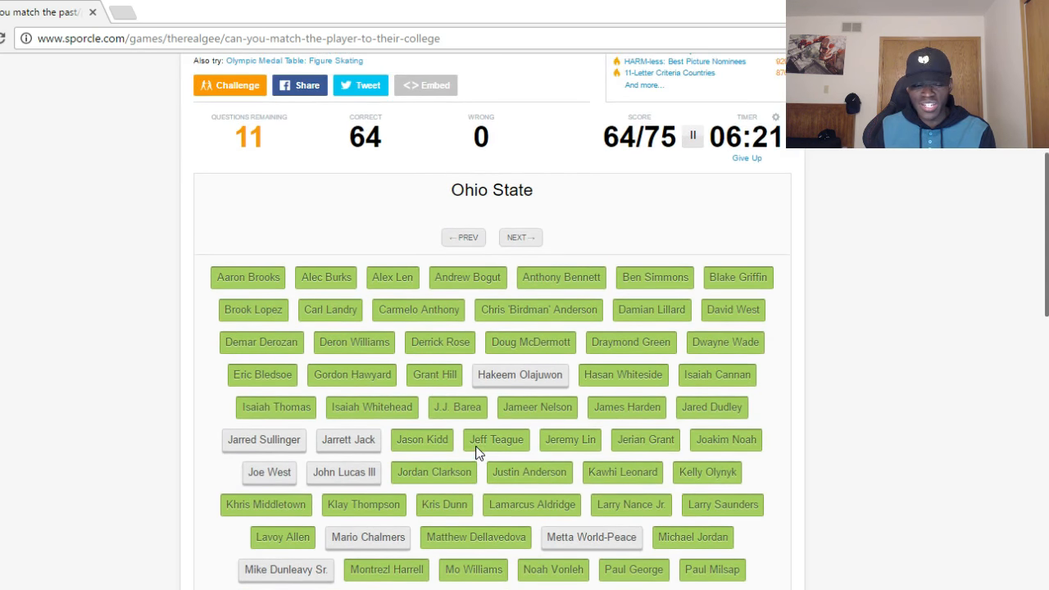
click(264, 440)
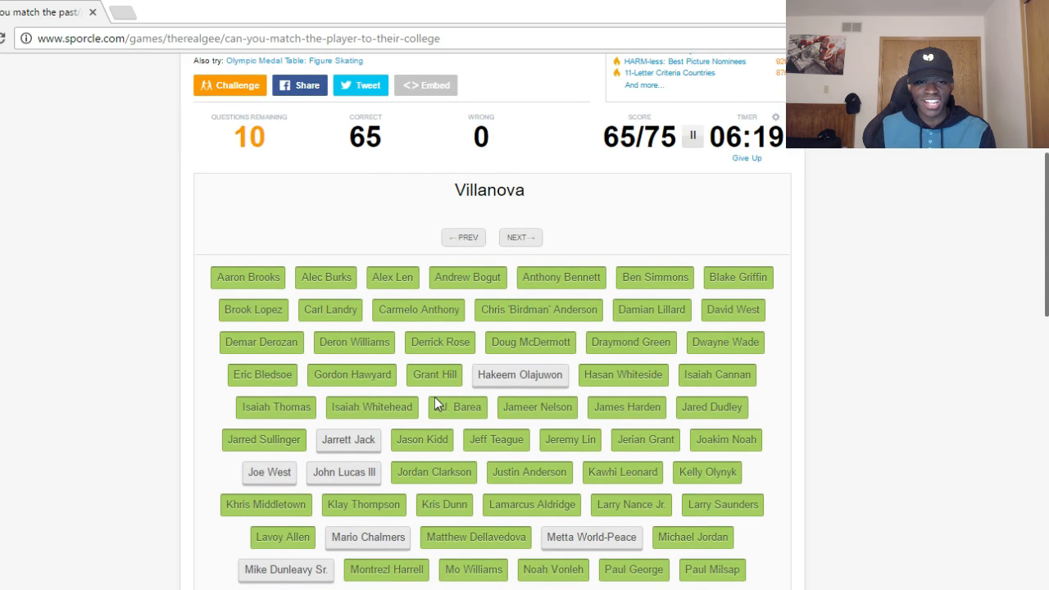
scroll(down, 3)
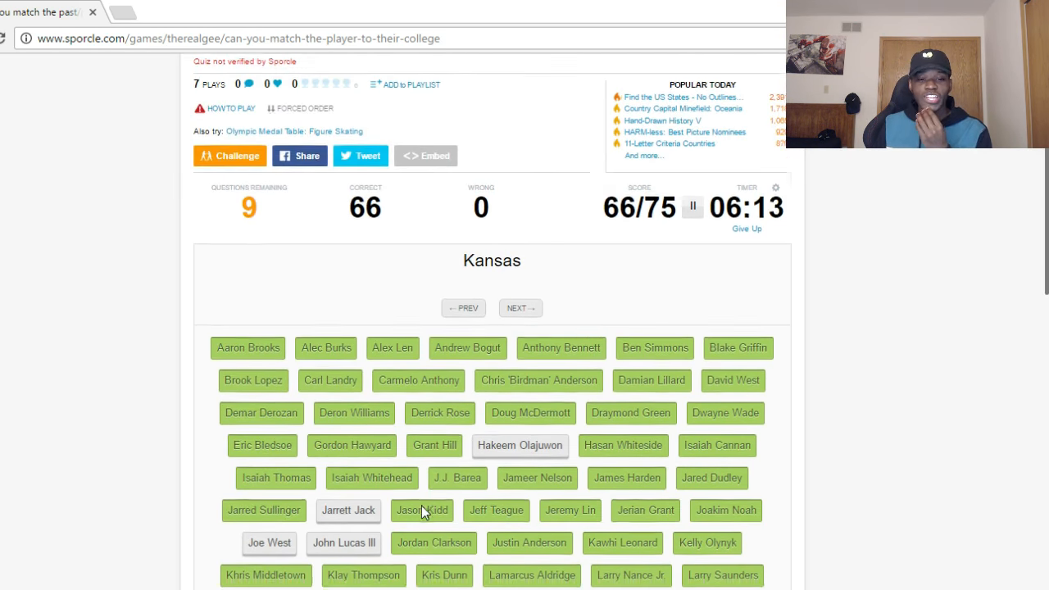
scroll(down, 3)
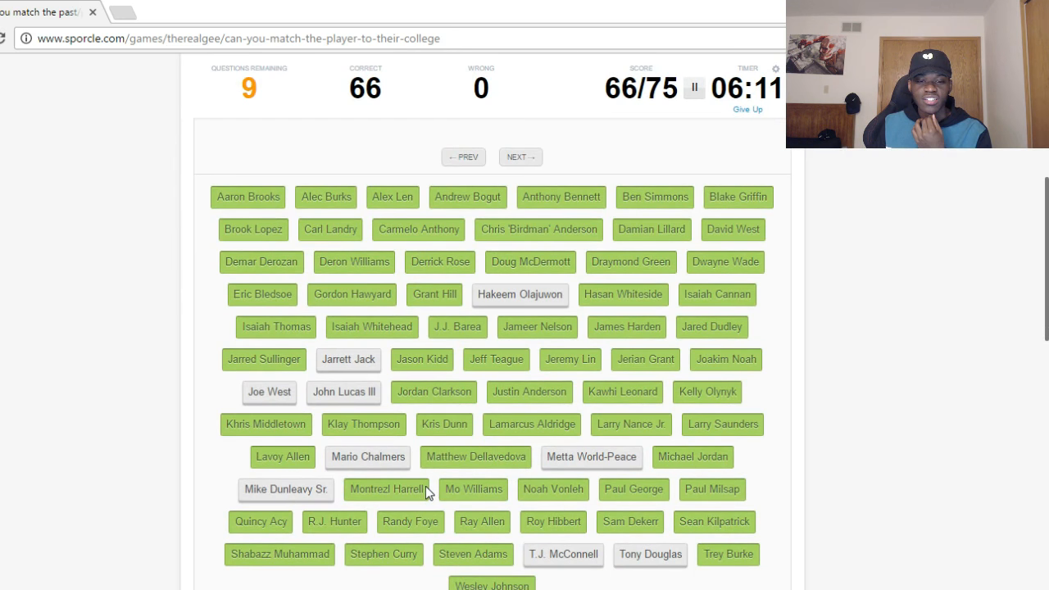
click(367, 457)
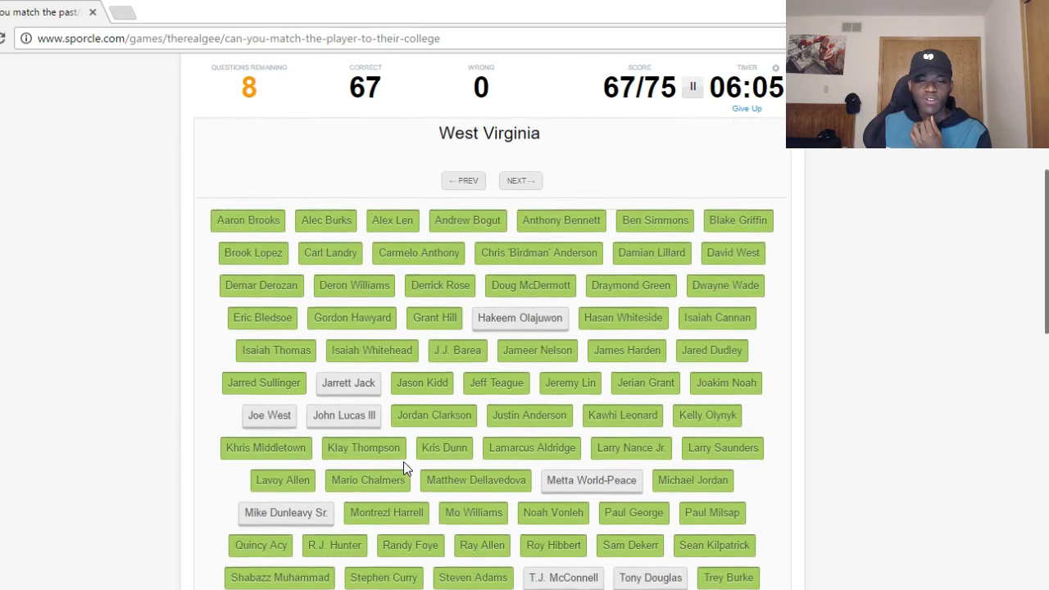
click(520, 180)
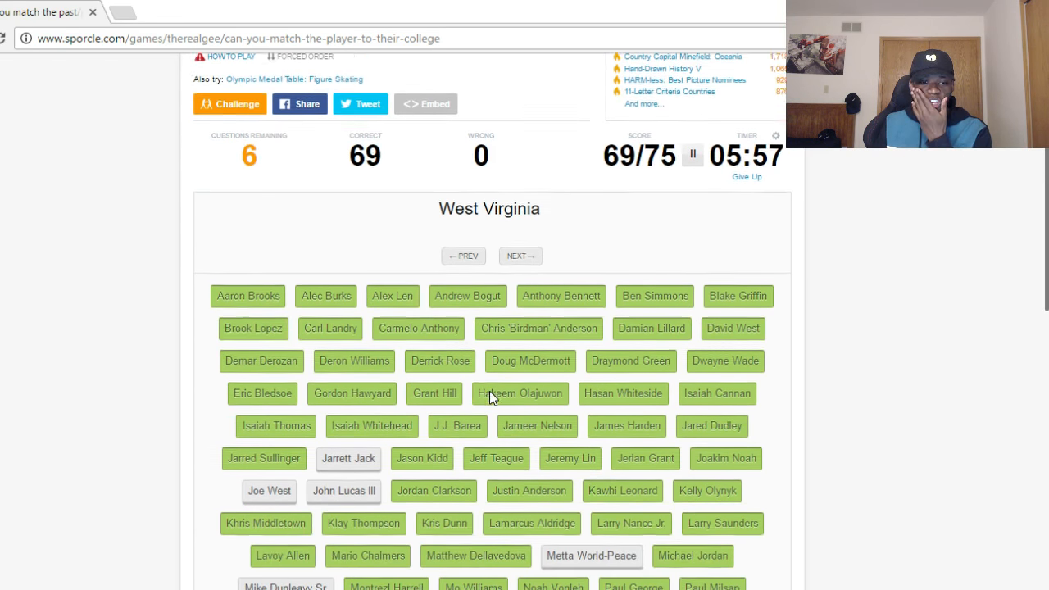
scroll(down, 3)
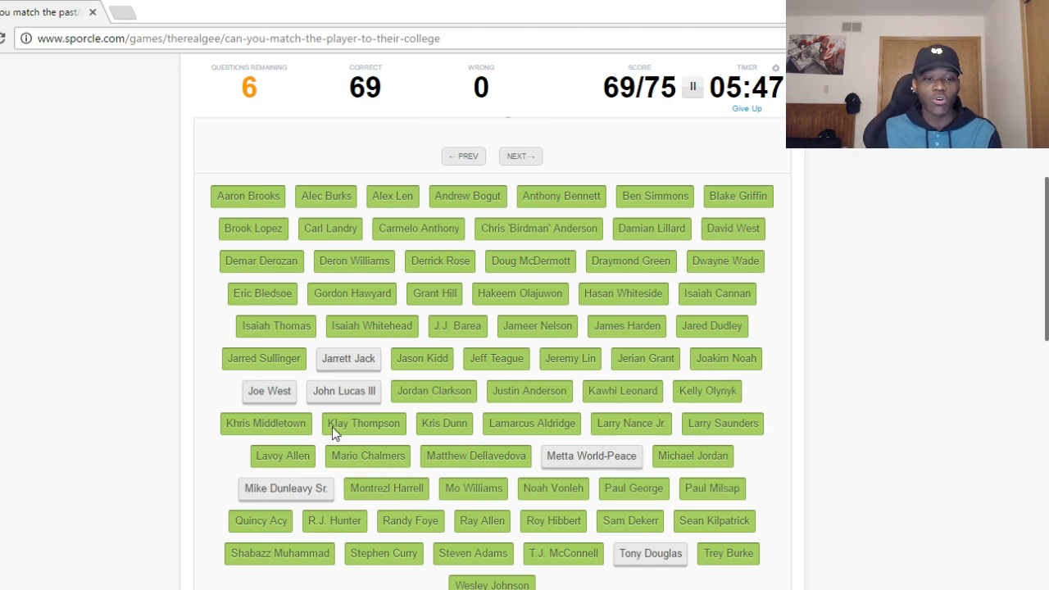
mouse_move(290, 408)
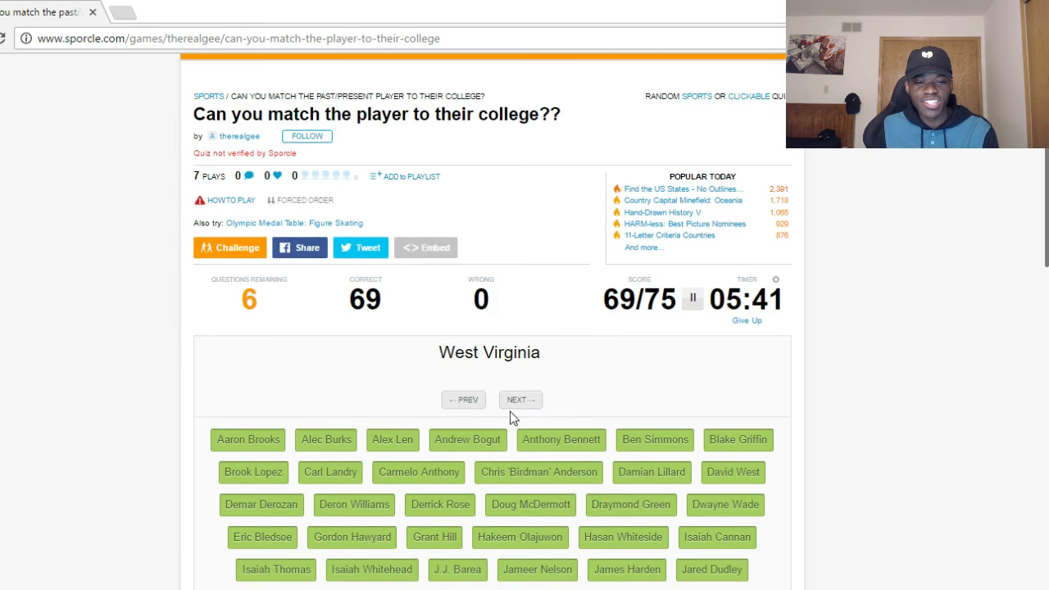
- Cycle through the remaining college clues, passing Oklahoma State and Georgia Tech
click(520, 399)
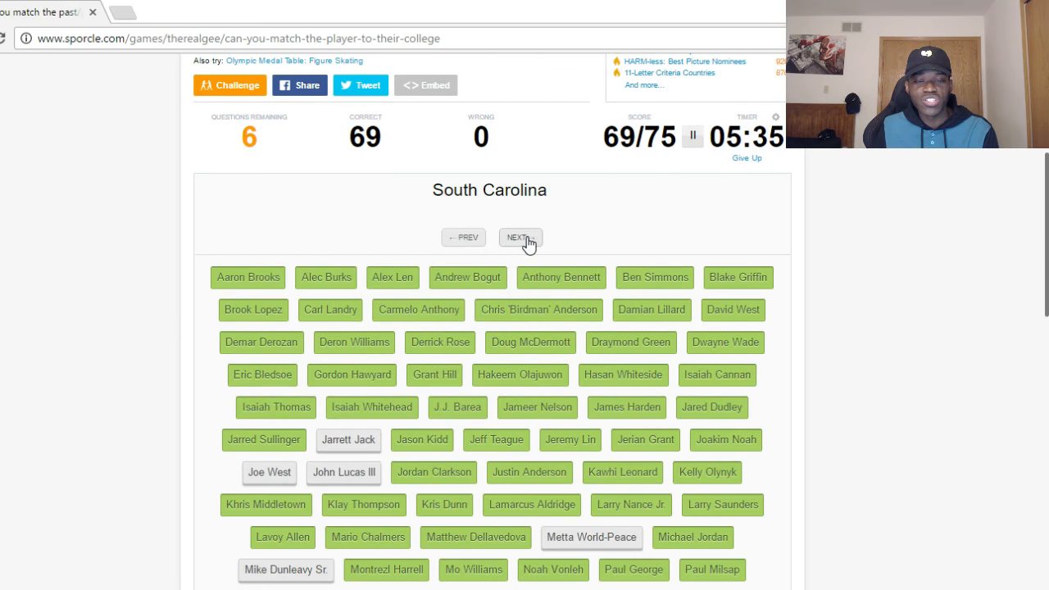
click(519, 237)
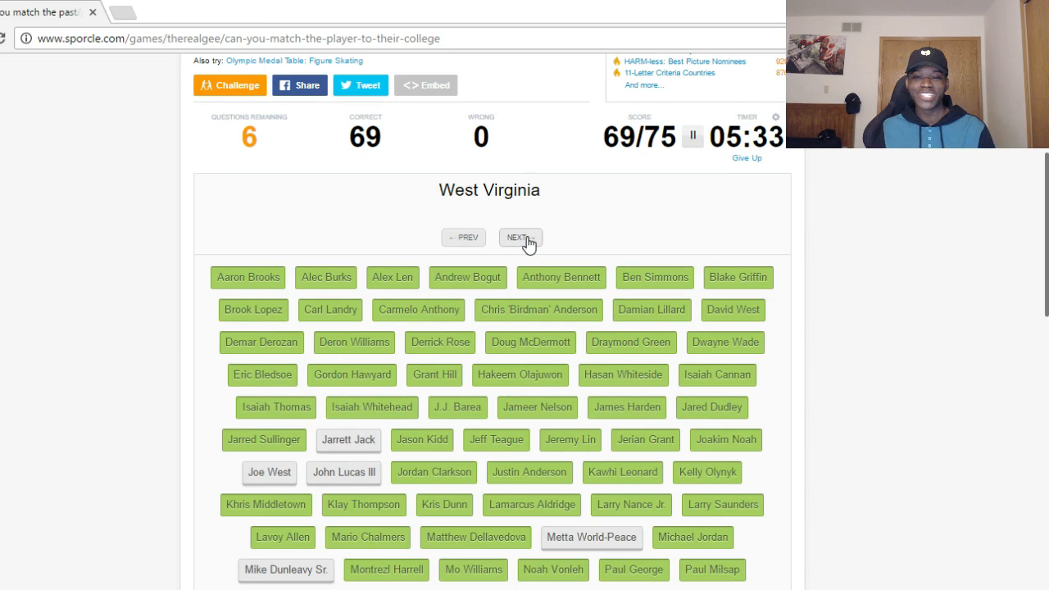
click(520, 237)
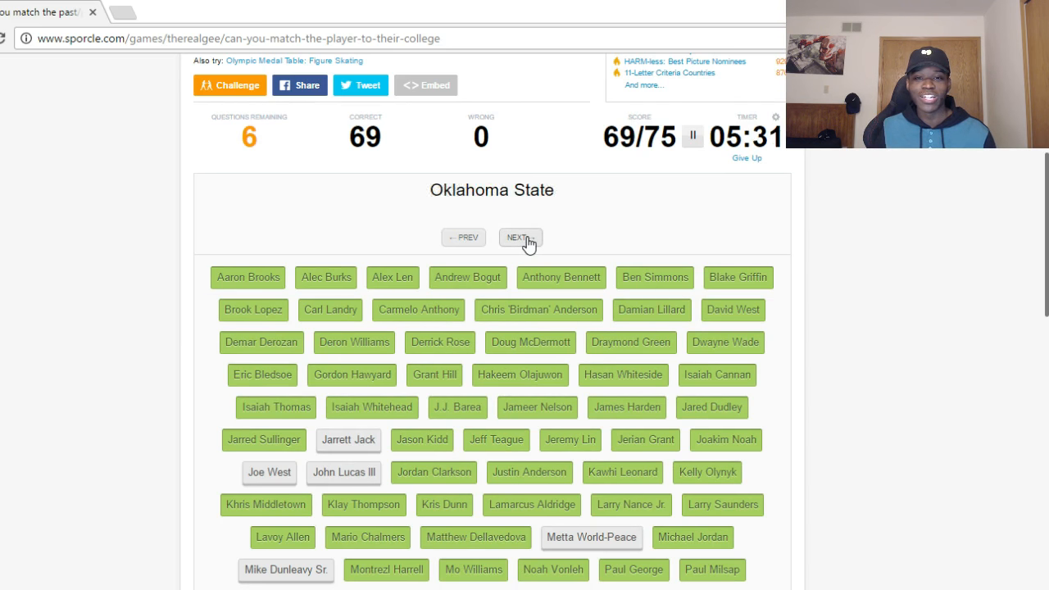
click(520, 237)
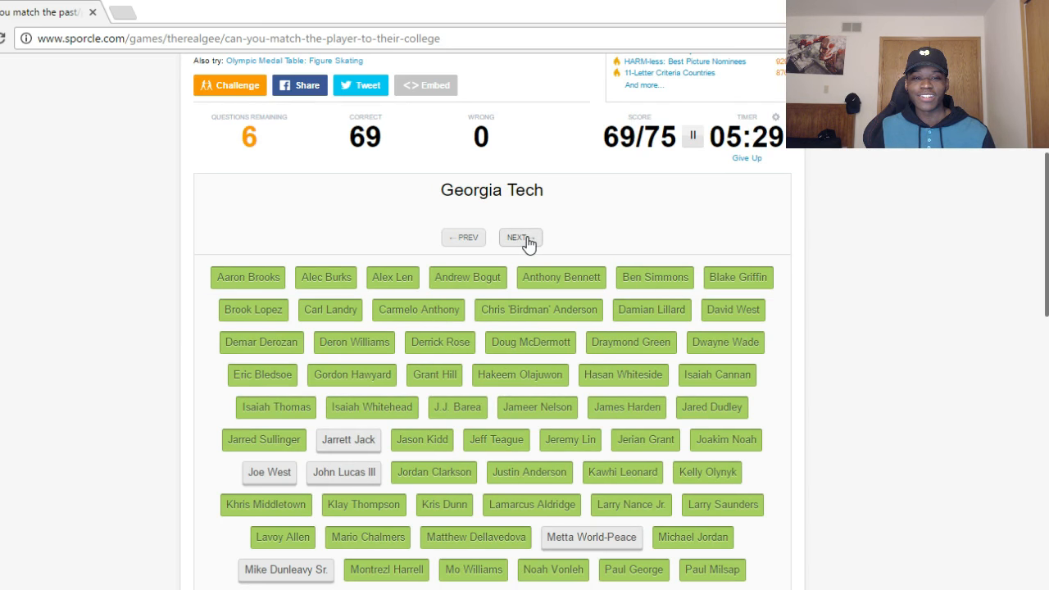
scroll(down, 3)
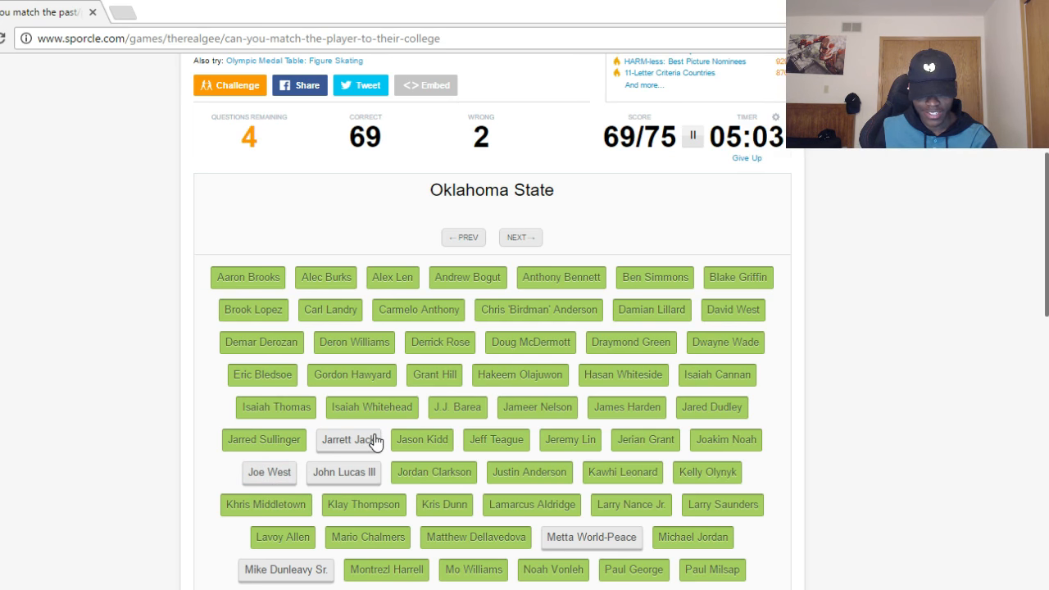
- Answer with Tony Douglas and move through the last clues, ending the quiz at 70/75
scroll(down, 3)
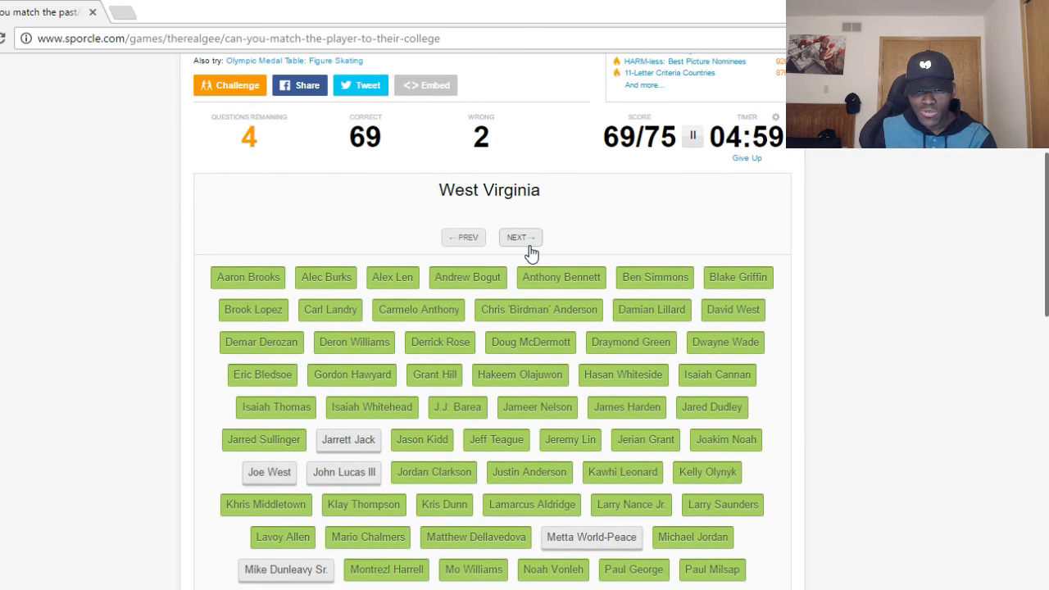
scroll(down, 3)
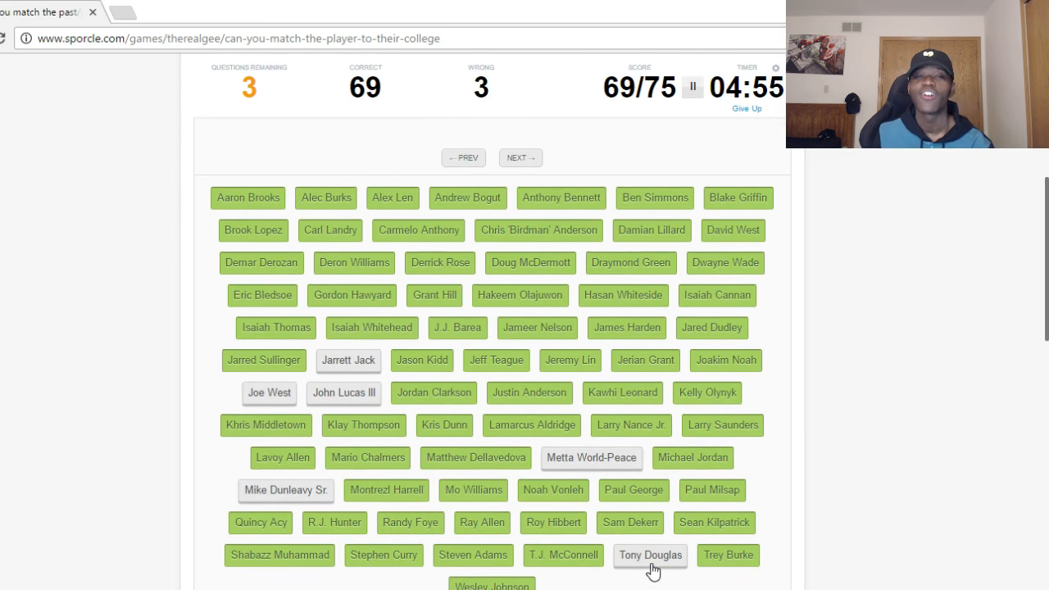
click(649, 554)
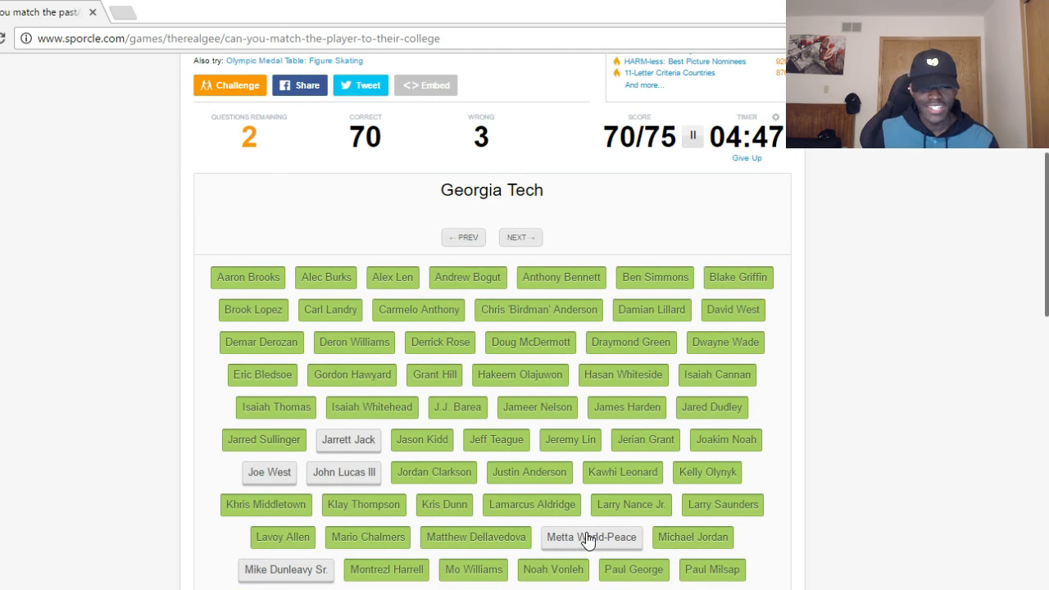
mouse_move(516, 402)
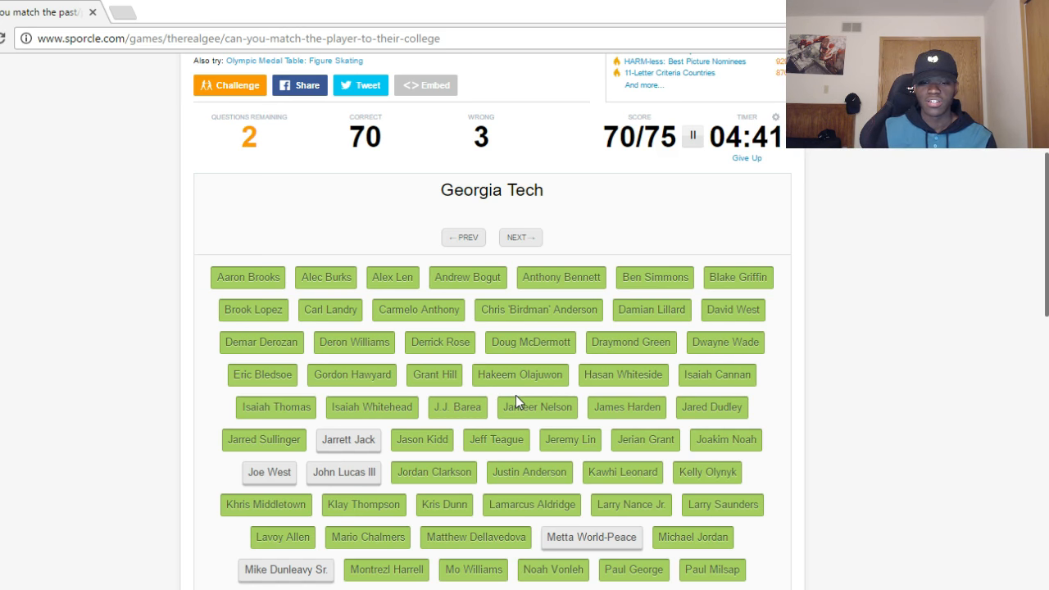
click(520, 237)
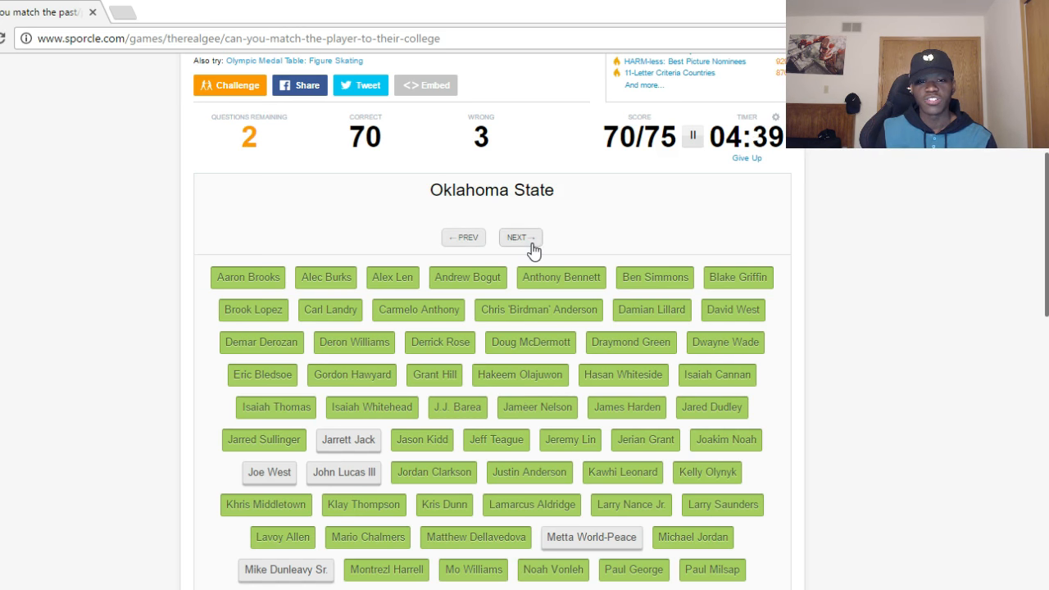
mouse_move(521, 258)
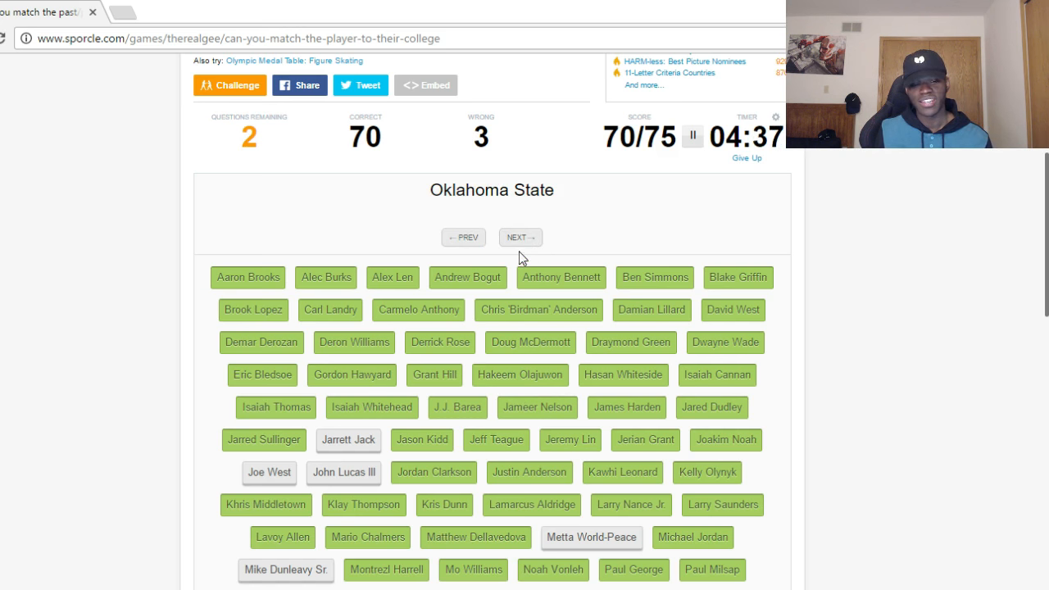
click(591, 537)
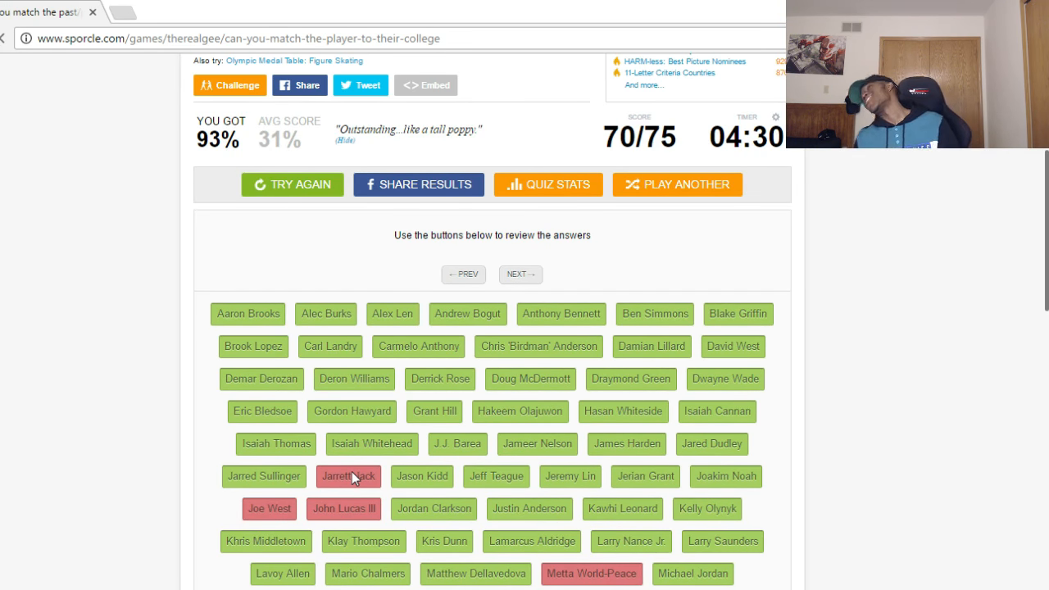
- Reveal missed Jarrett Jack (Georgia Tech) and Joe West (West Virginia), then search Joe West online
click(419, 184)
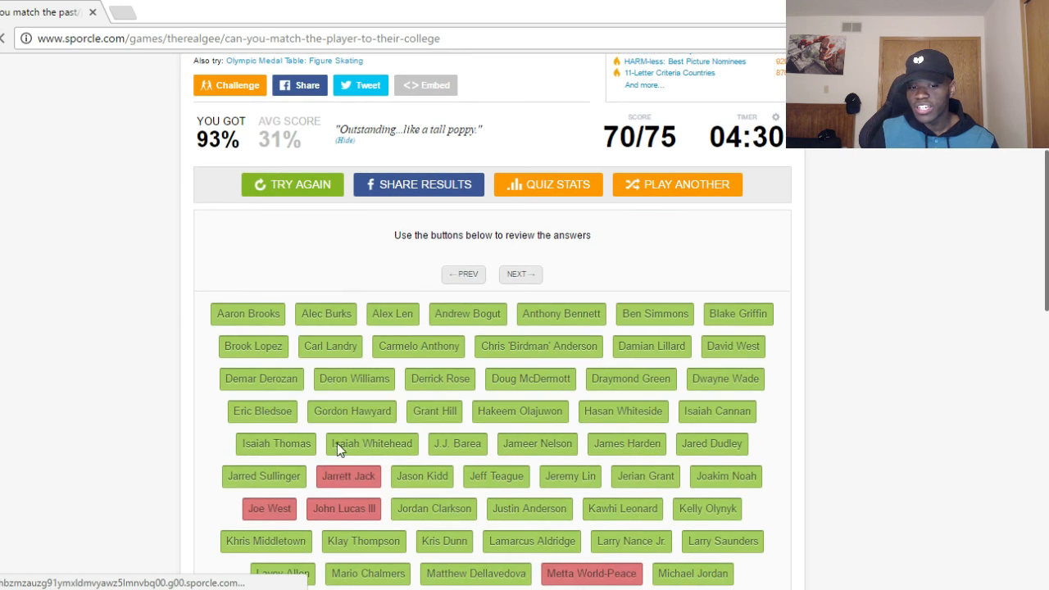
click(348, 476)
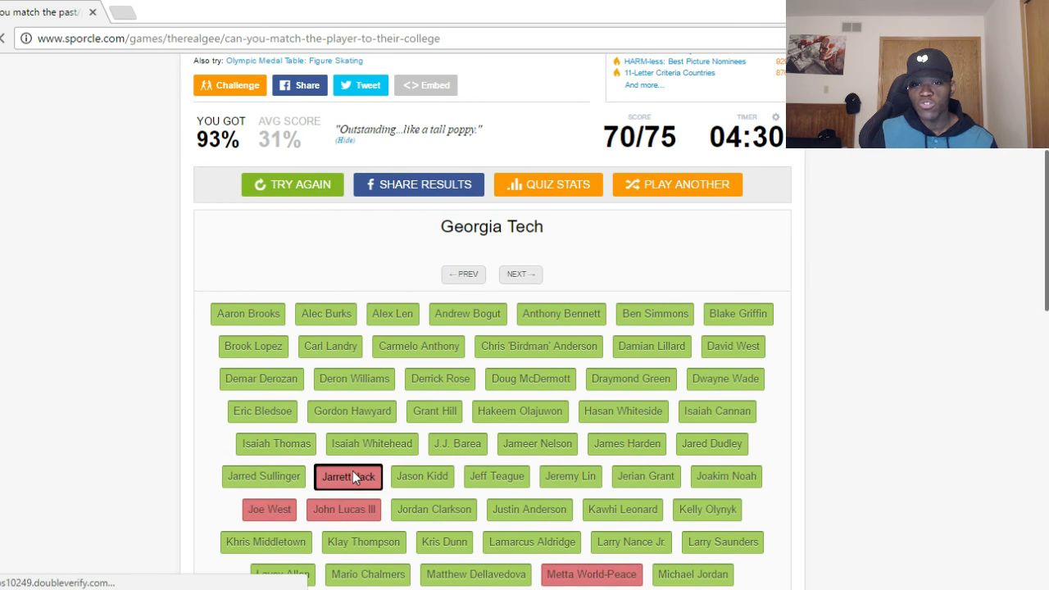
click(269, 509)
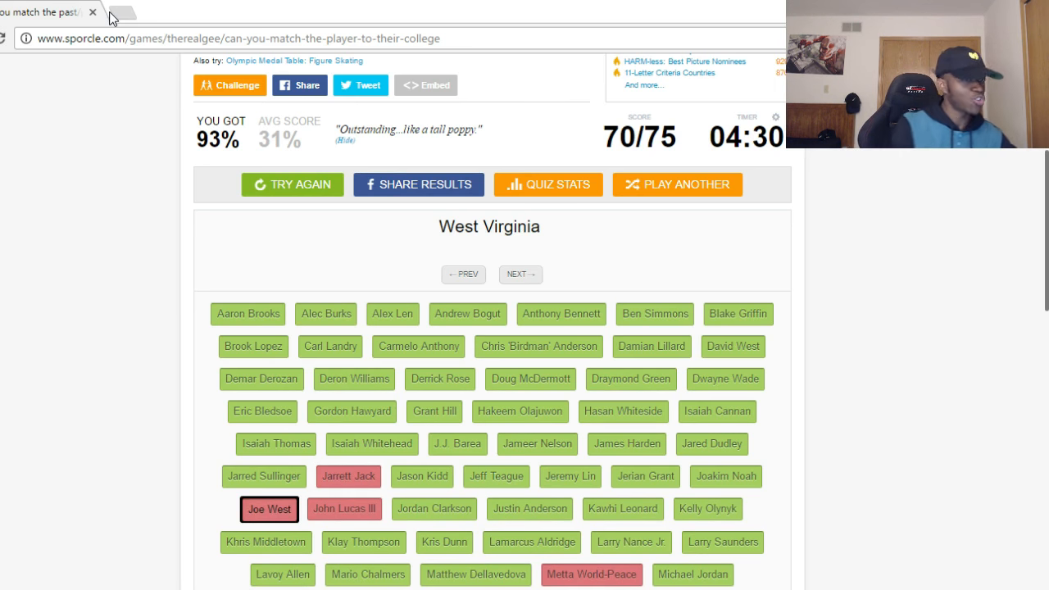
right_click(123, 11)
text(joe west basket)
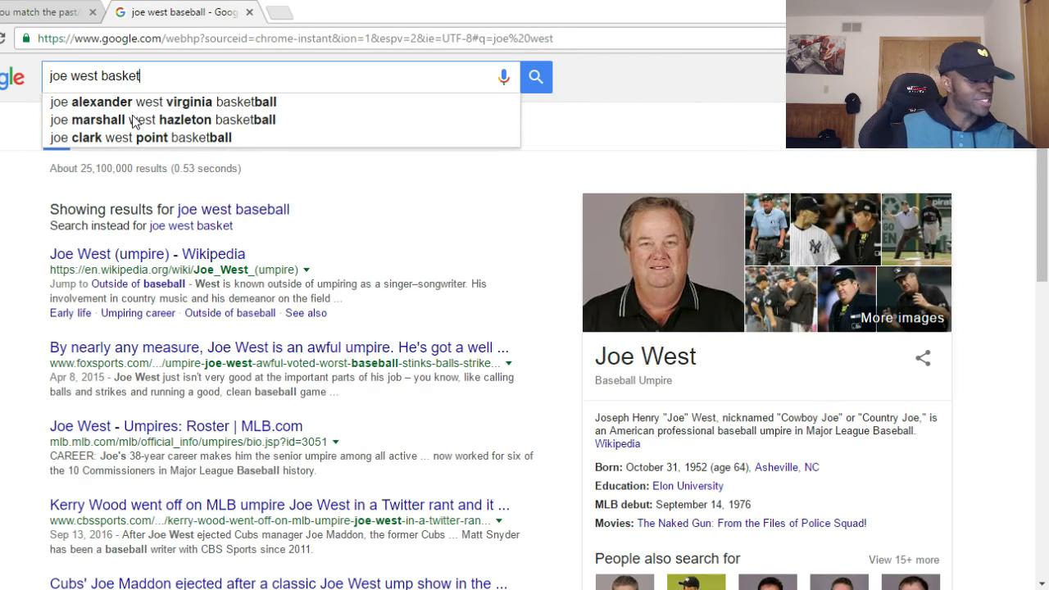
- Search 'joe west basketball', view Joe Alexander's Wikipedia result, and return to the Sporcle tab
text(ball)
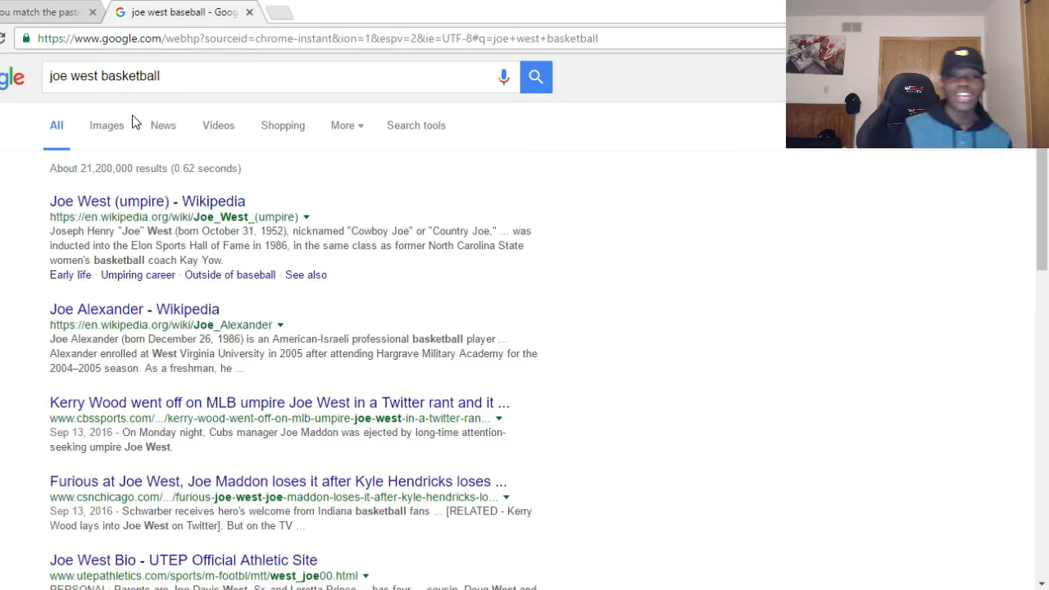
scroll(down, 3)
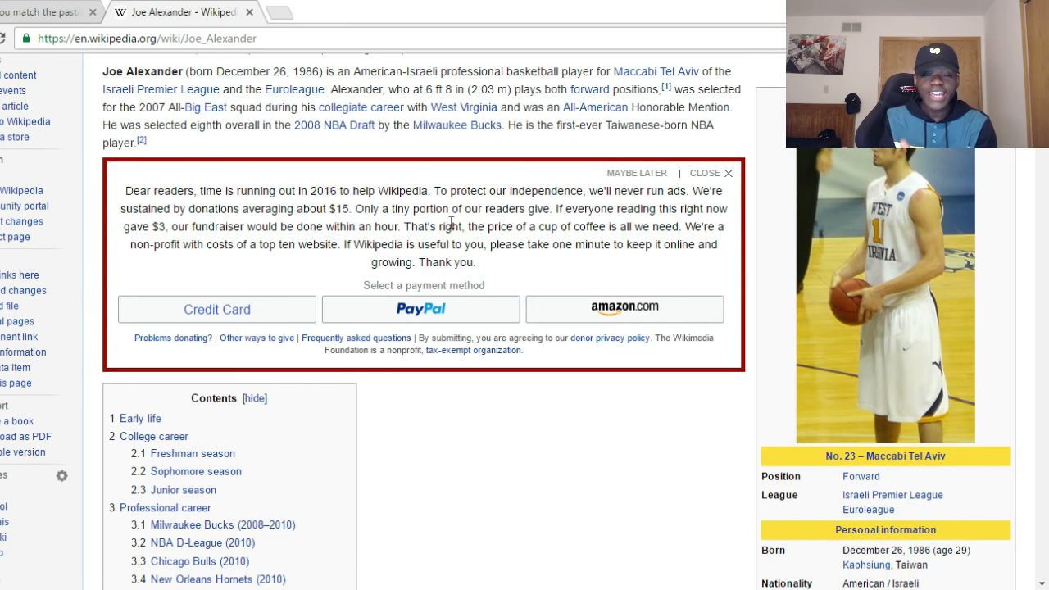
click(45, 12)
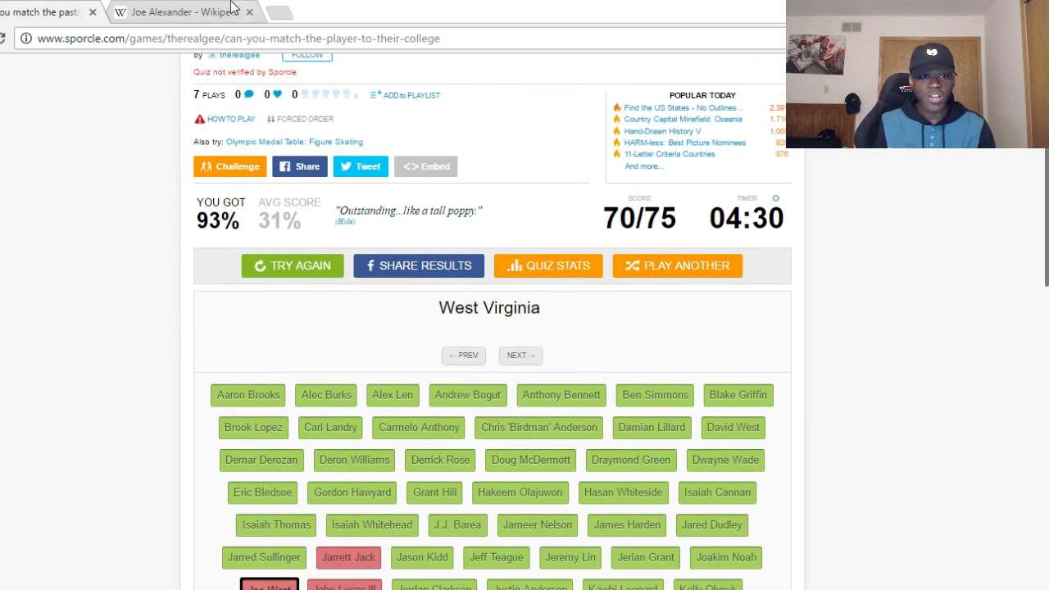
click(172, 11)
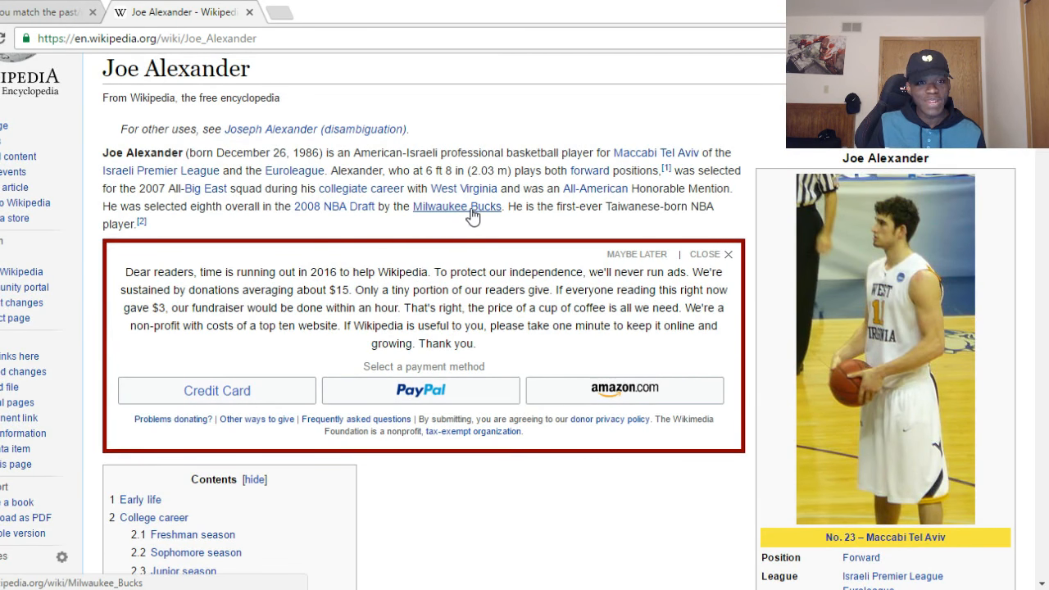
right_click(50, 11)
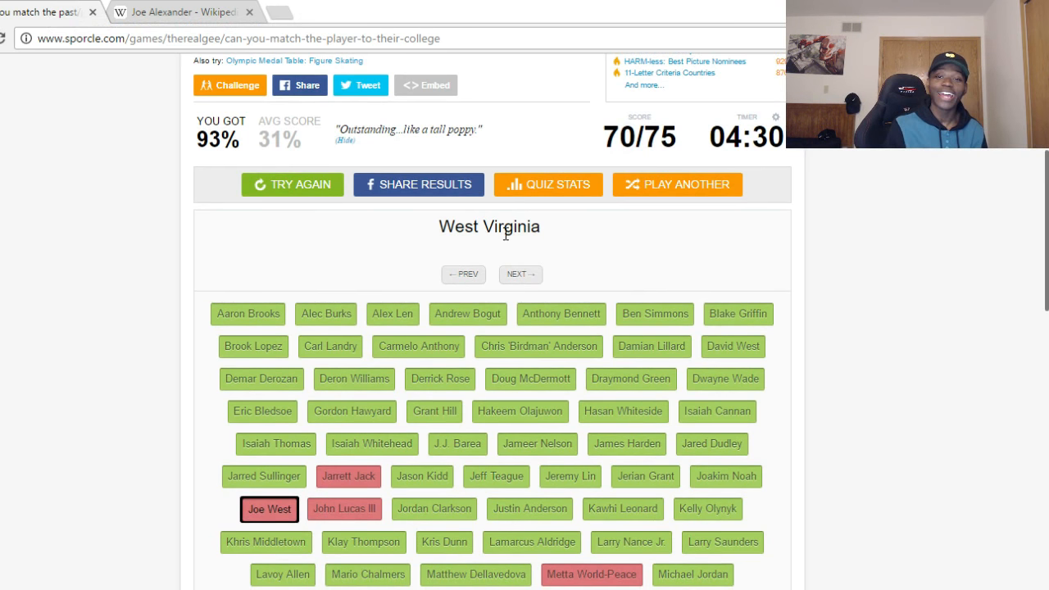
- Show the missed colleges for John Lucas III (Oklahoma State) and Metta World-Peace (St. John's)
click(343, 509)
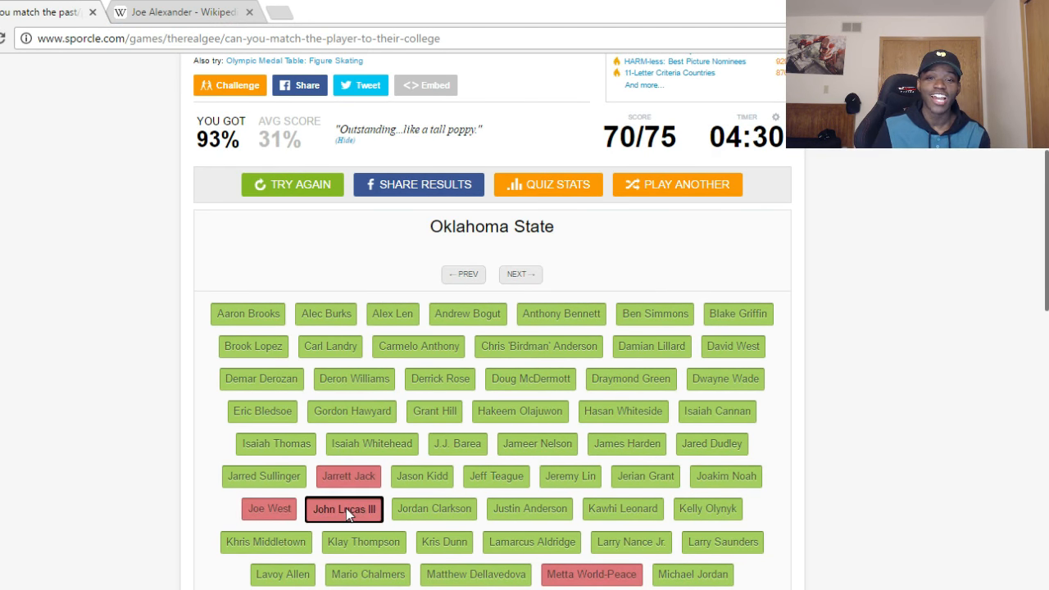
scroll(down, 3)
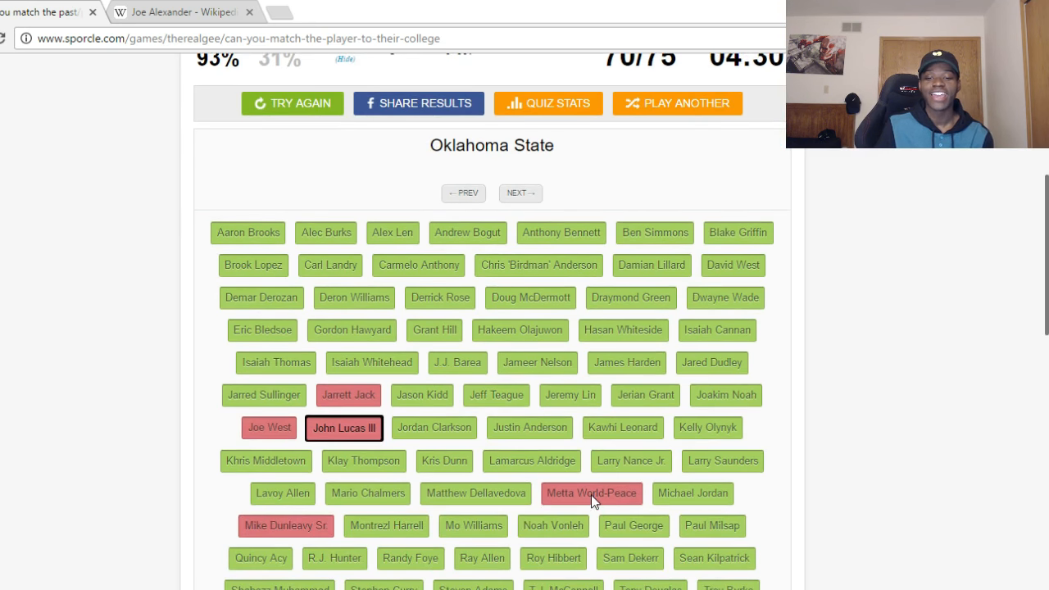
click(591, 493)
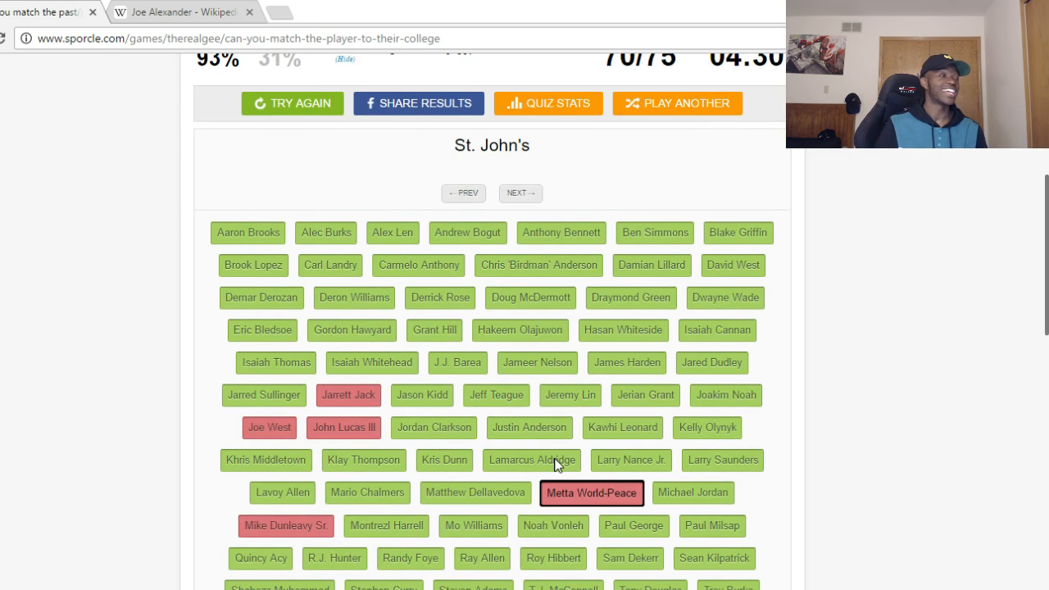